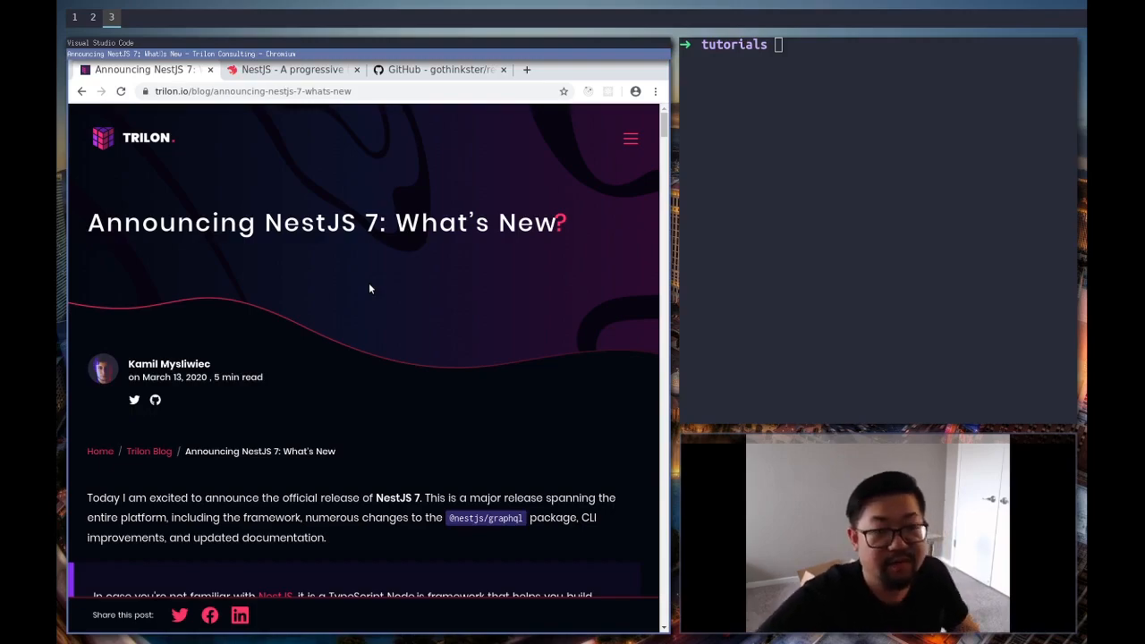
pyautogui.moveTo(359, 248)
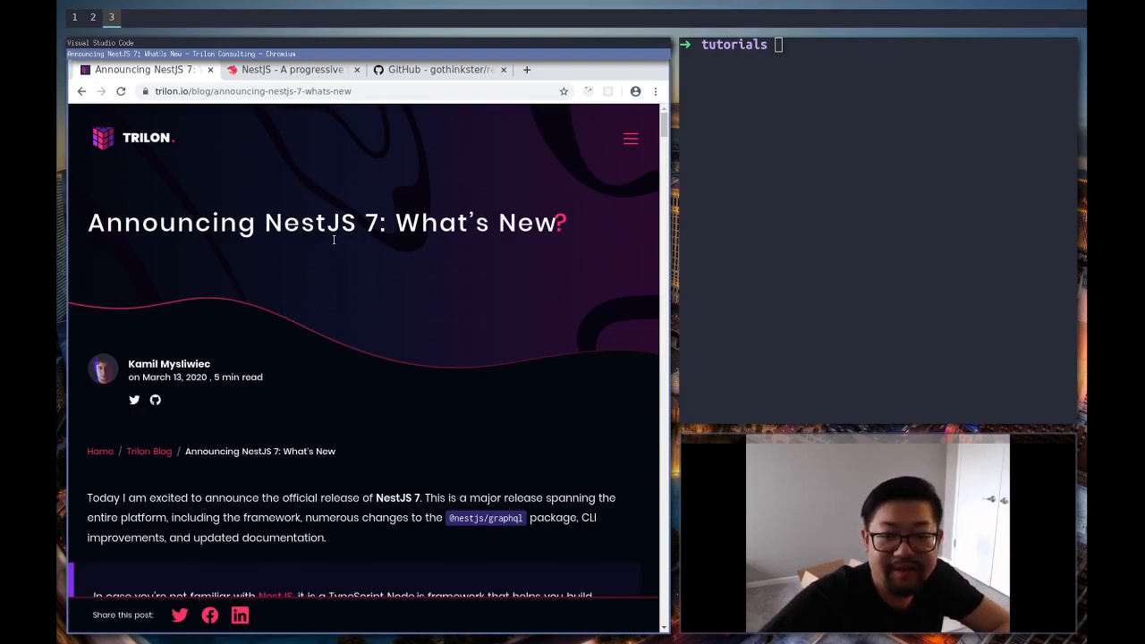
pyautogui.moveTo(439, 70)
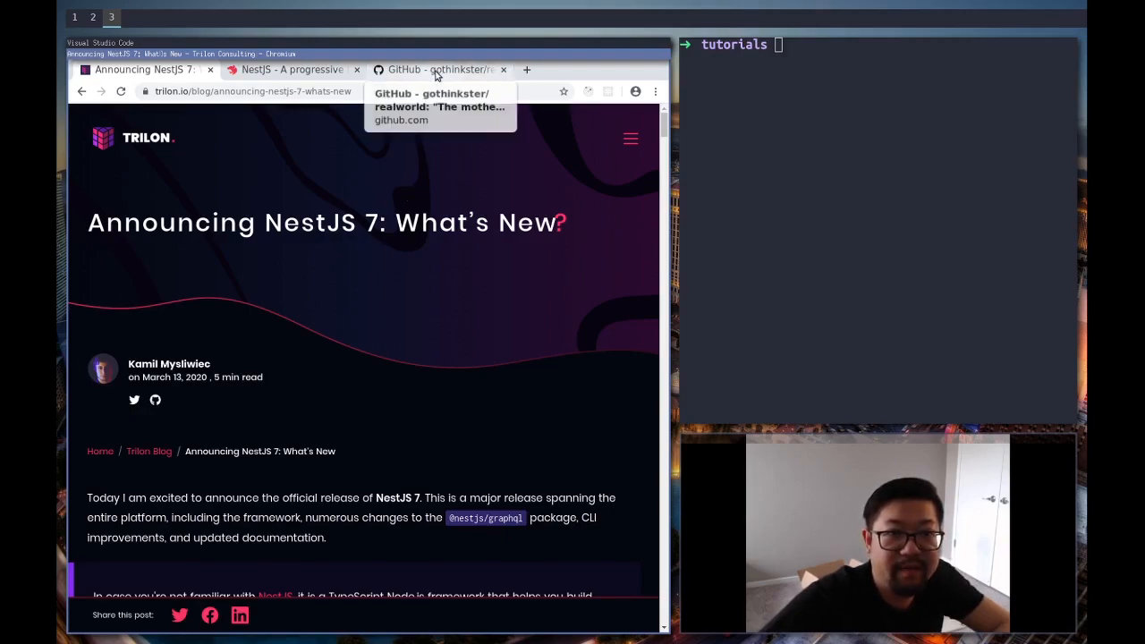
# Browse the gothinkster/realworld README's Frontends and Backends tables, including NestJS + TypeORM.
pyautogui.click(439, 70)
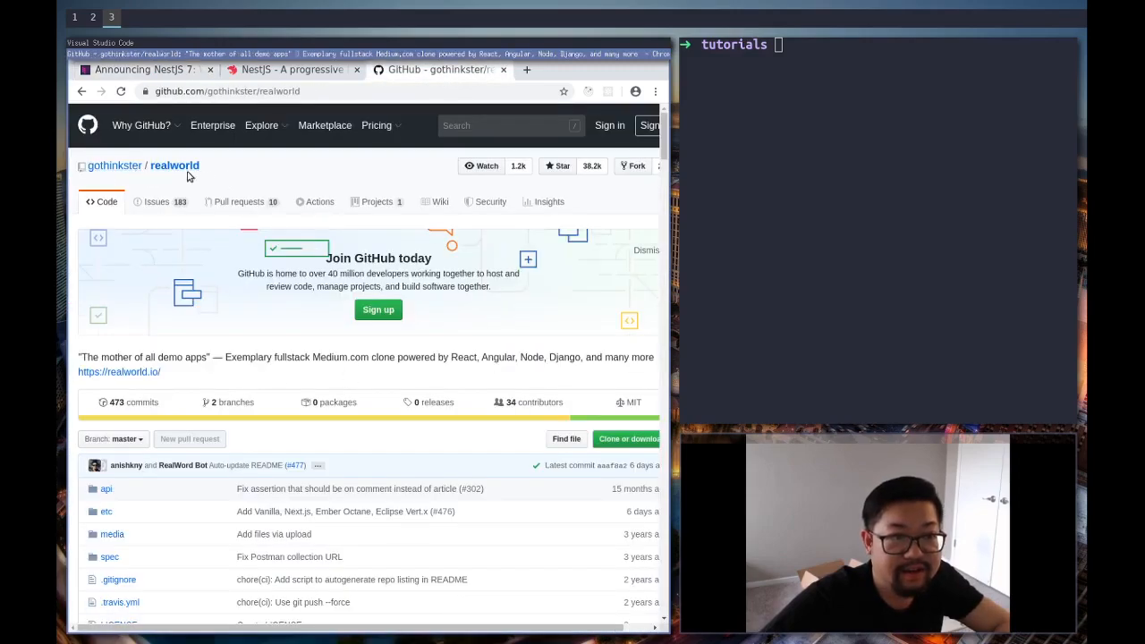
pyautogui.scroll(-3)
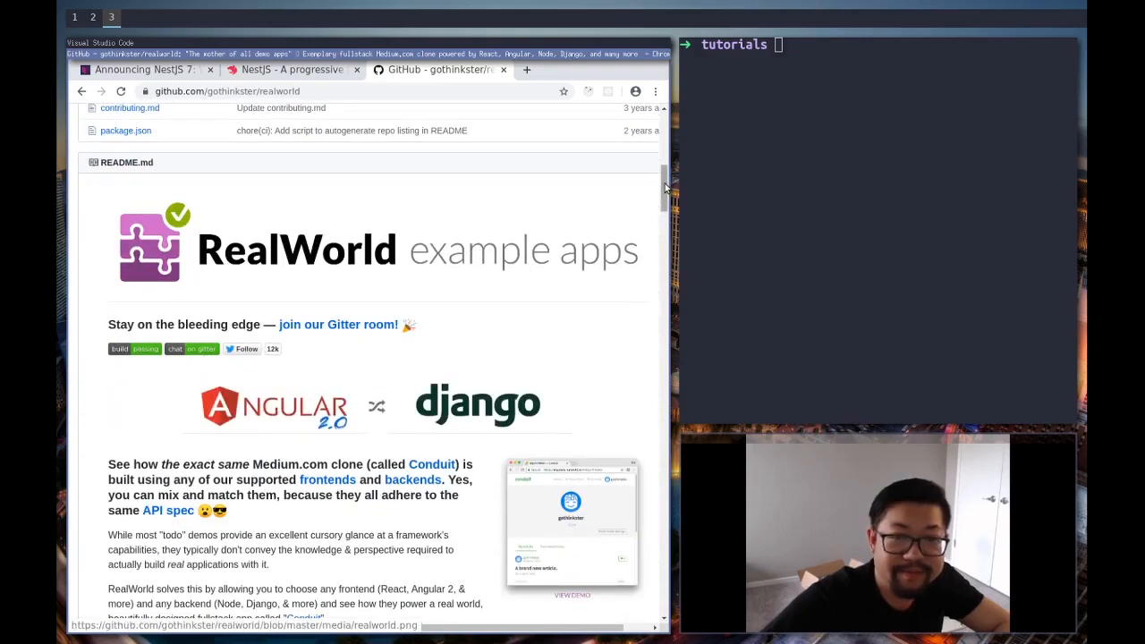
pyautogui.scroll(-3)
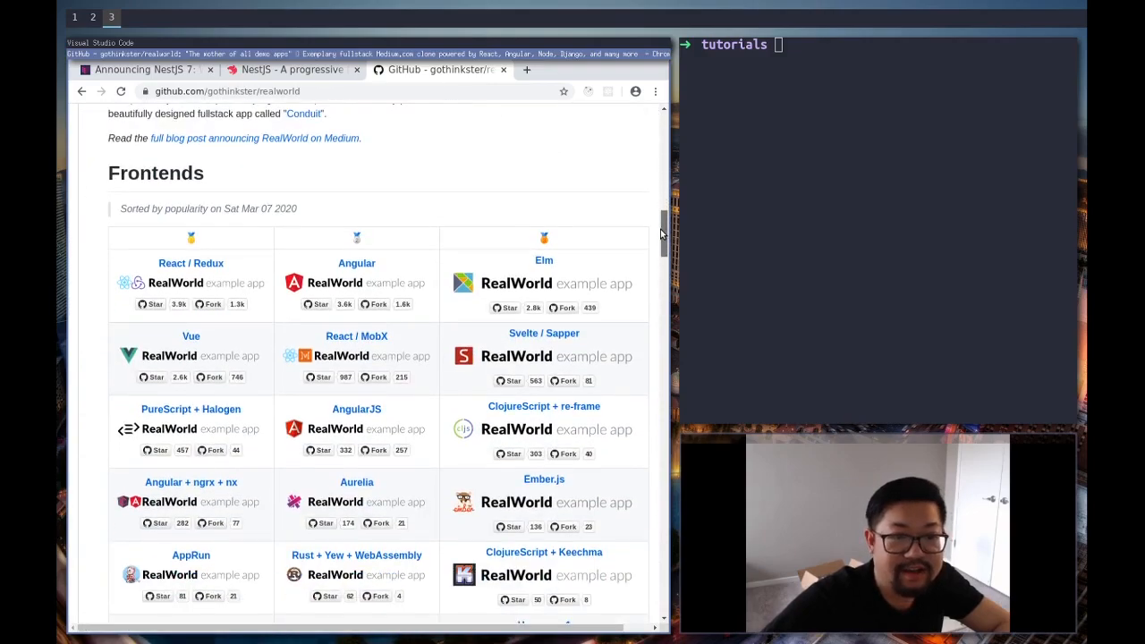
pyautogui.scroll(-3)
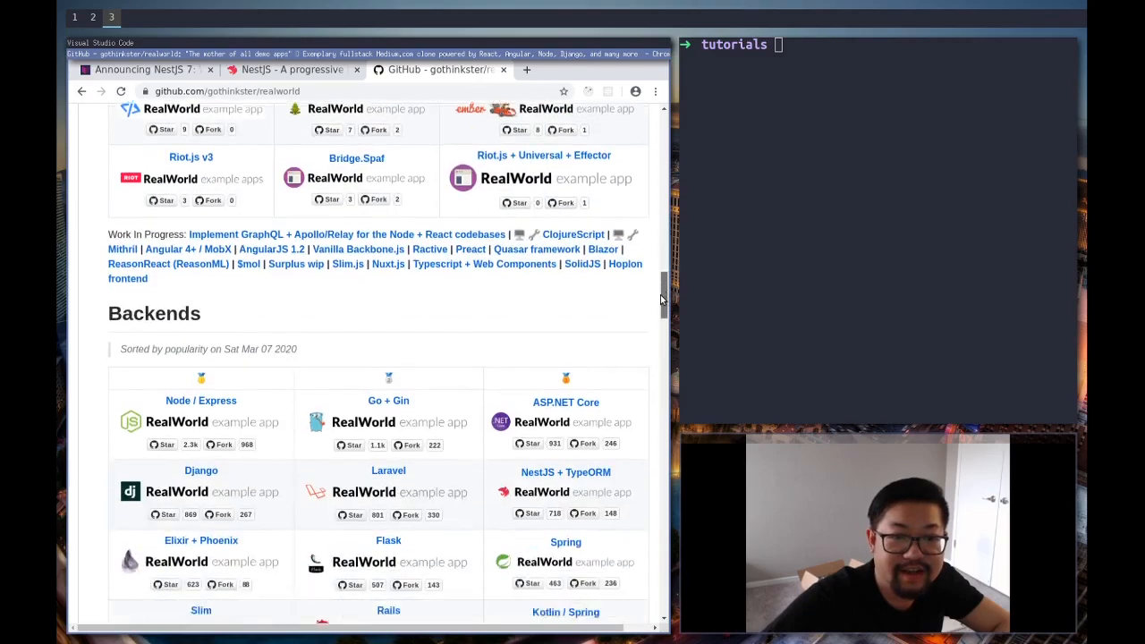
pyautogui.scroll(-3)
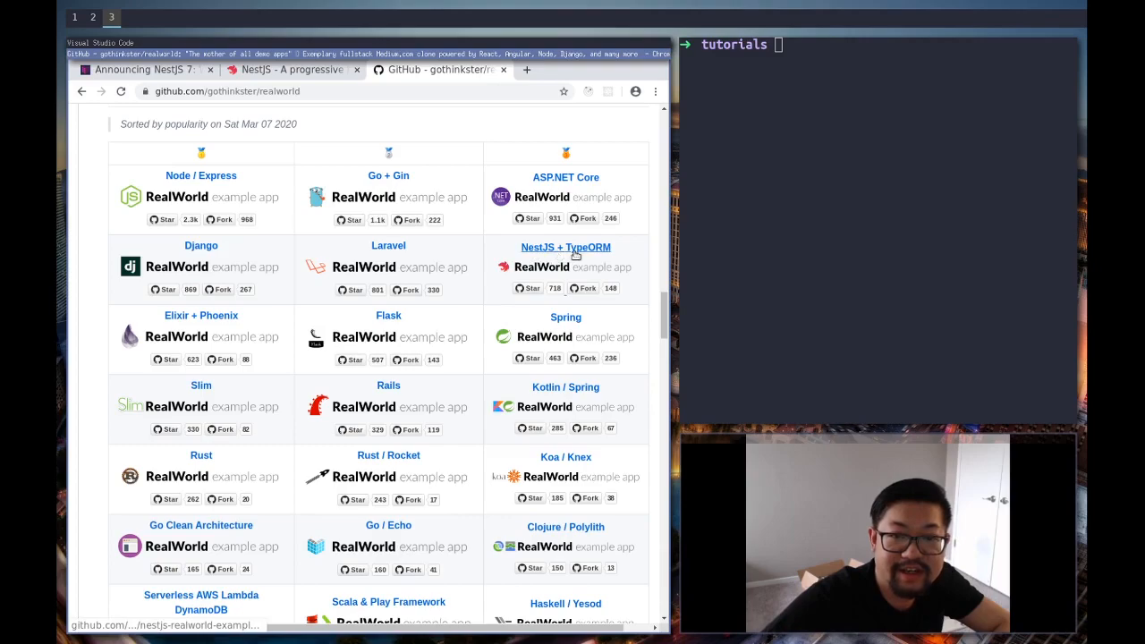
pyautogui.moveTo(664, 309)
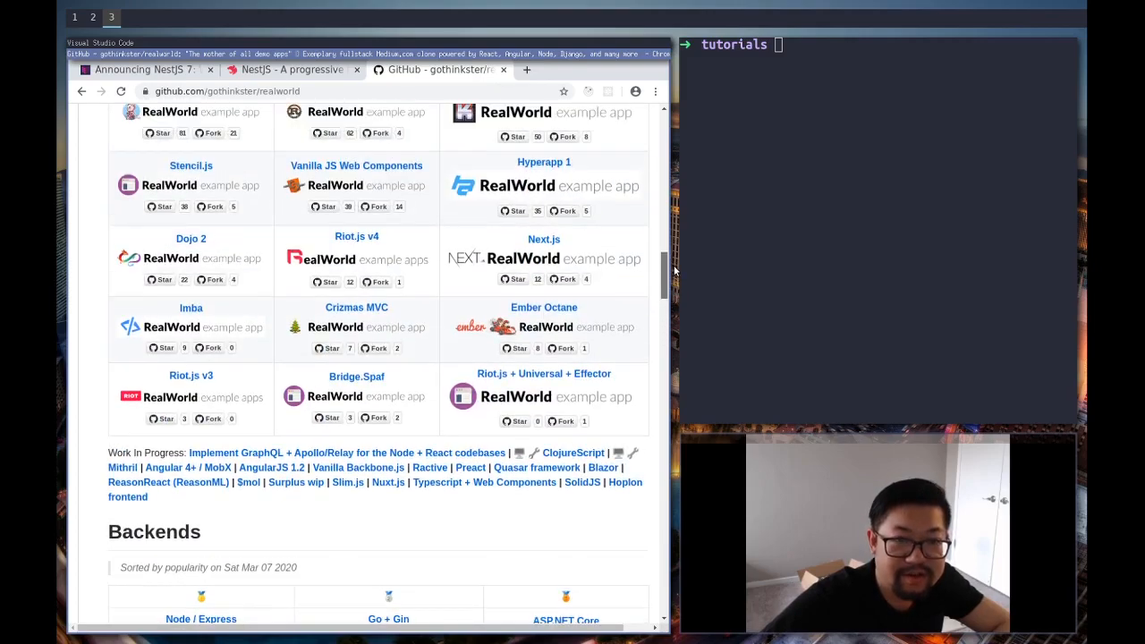
pyautogui.scroll(3)
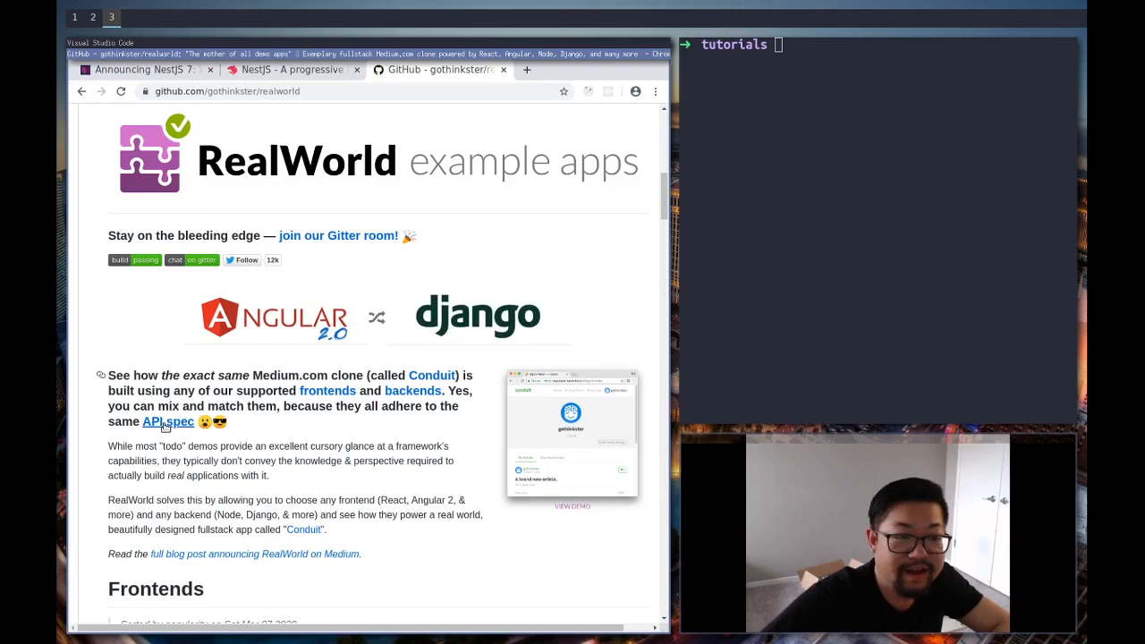
# Open the realworld API spec and read from the Conduit intro down to Backend Specs.
pyautogui.click(168, 421)
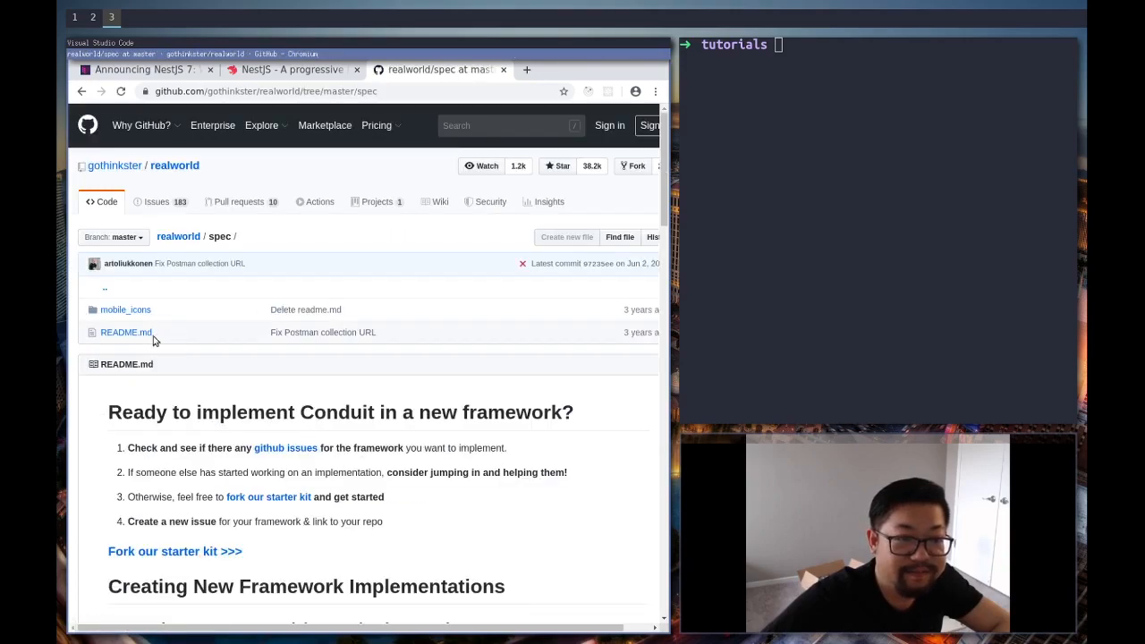
pyautogui.scroll(-3)
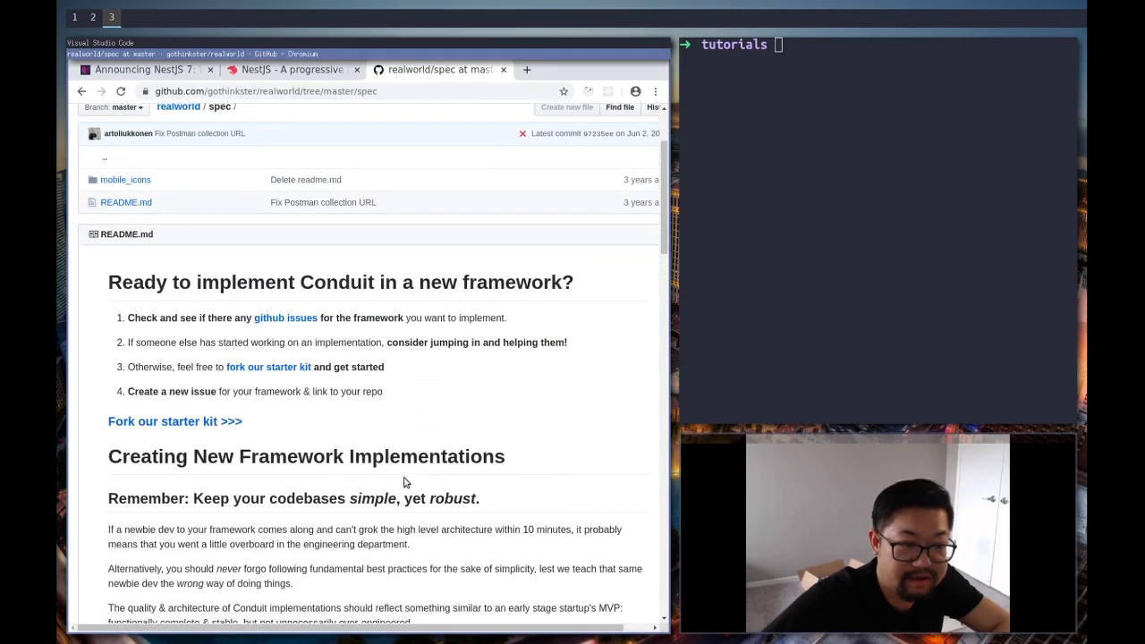
pyautogui.scroll(-3)
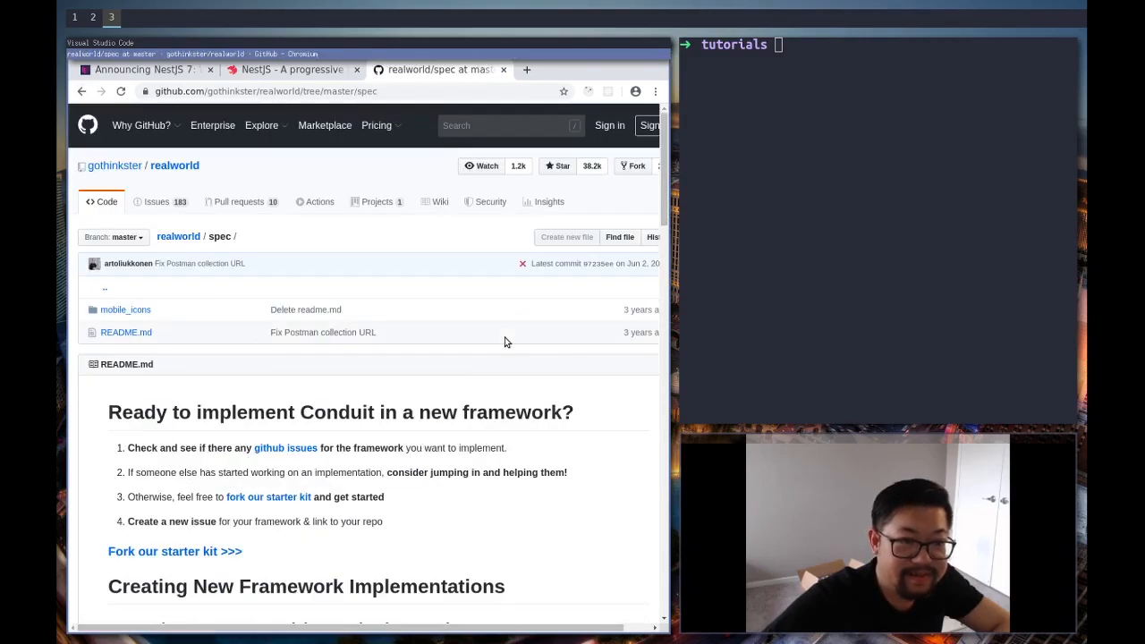
pyautogui.scroll(-3)
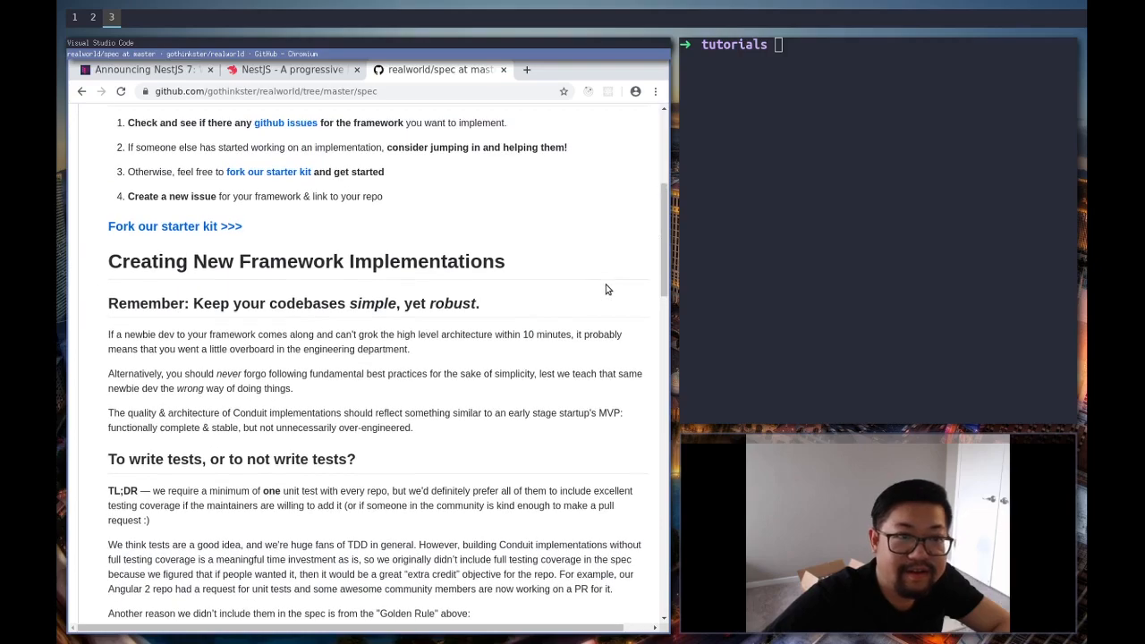
pyautogui.scroll(-3)
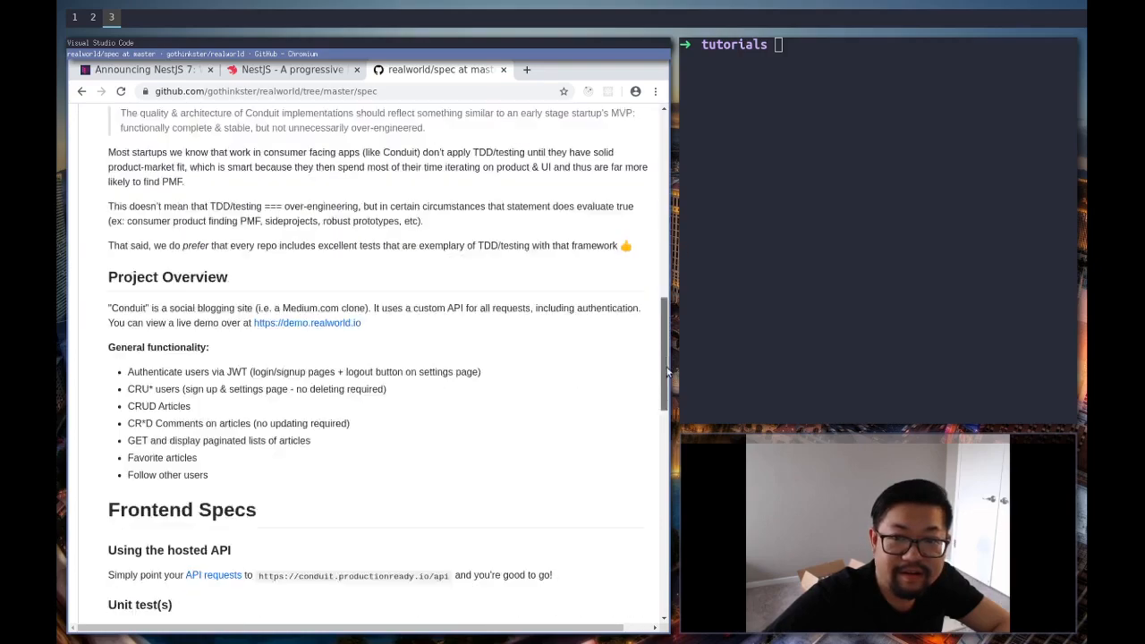
pyautogui.scroll(-3)
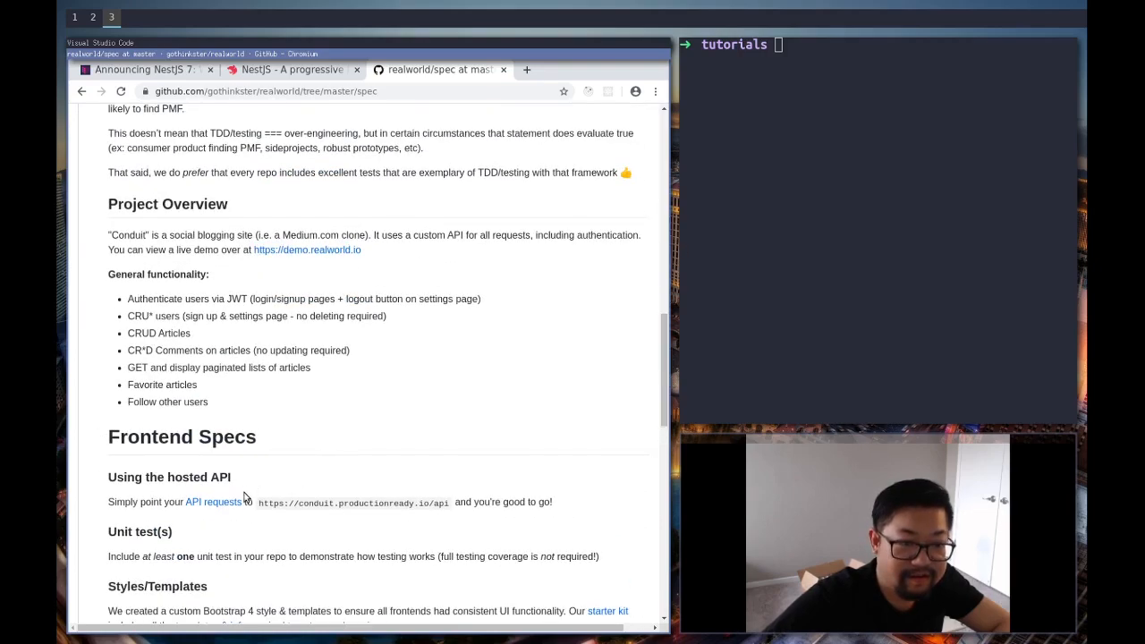
pyautogui.scroll(-3)
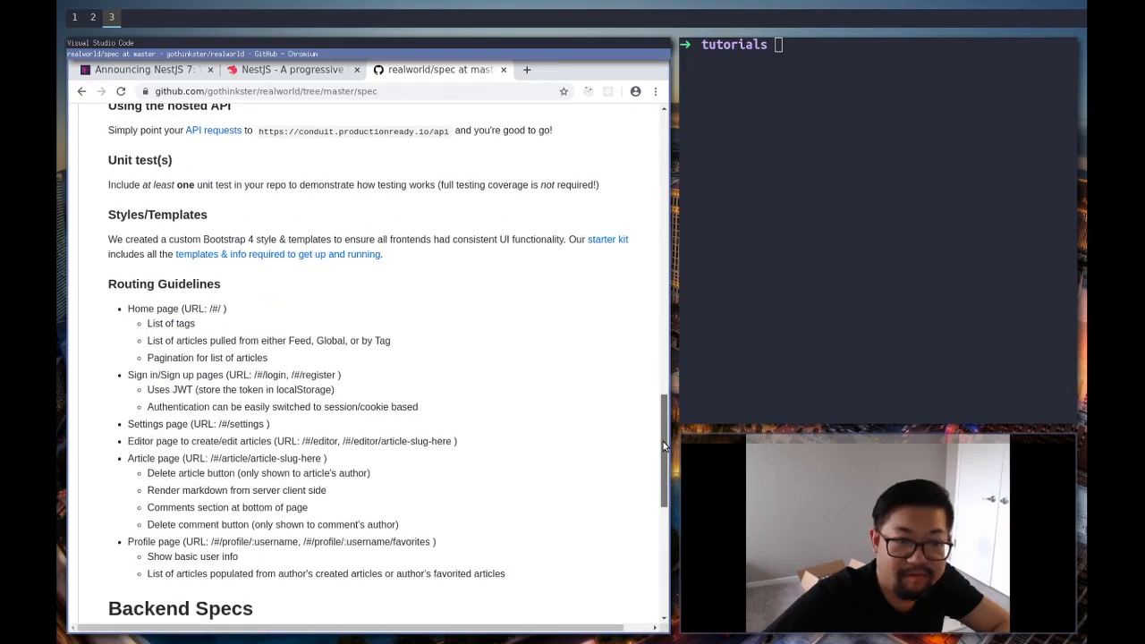
pyautogui.scroll(-3)
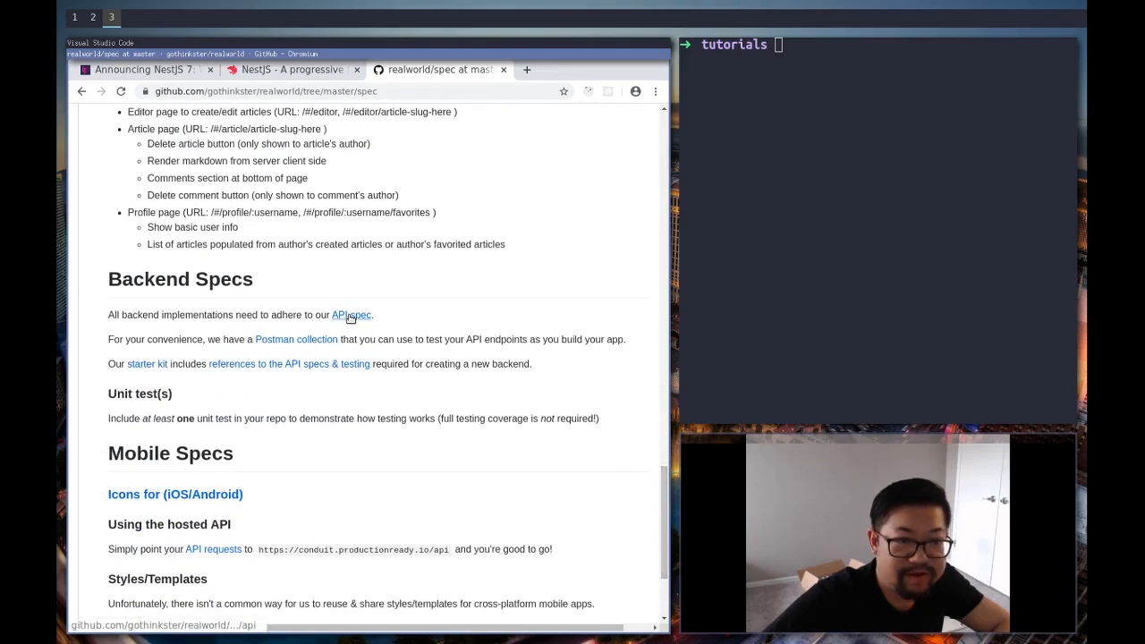
pyautogui.click(350, 314)
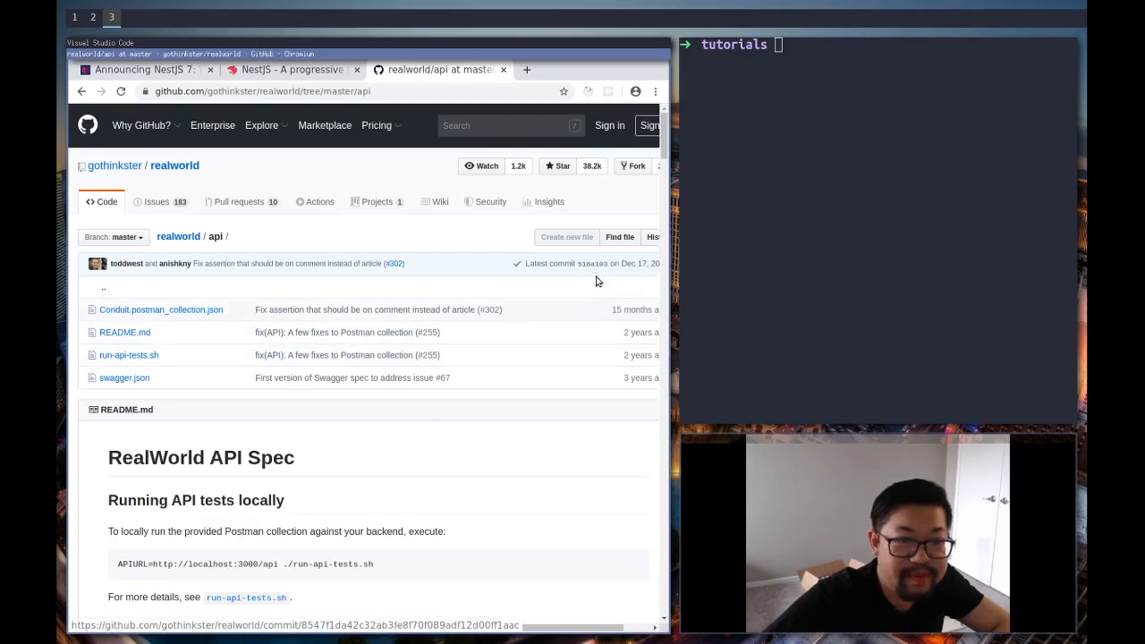
pyautogui.scroll(-3)
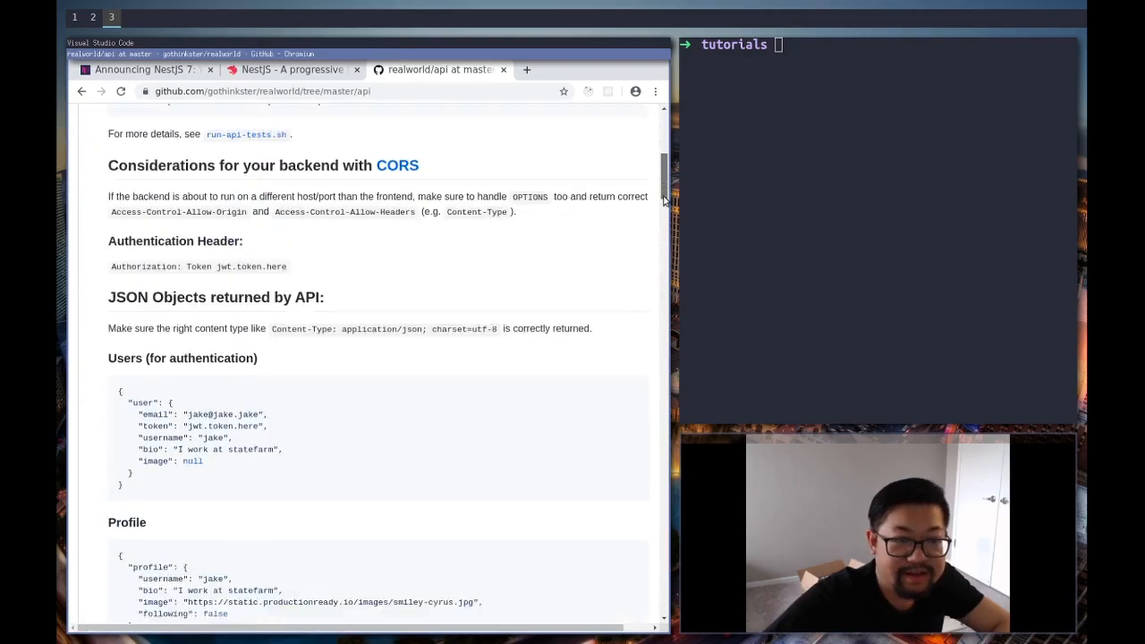
pyautogui.scroll(-3)
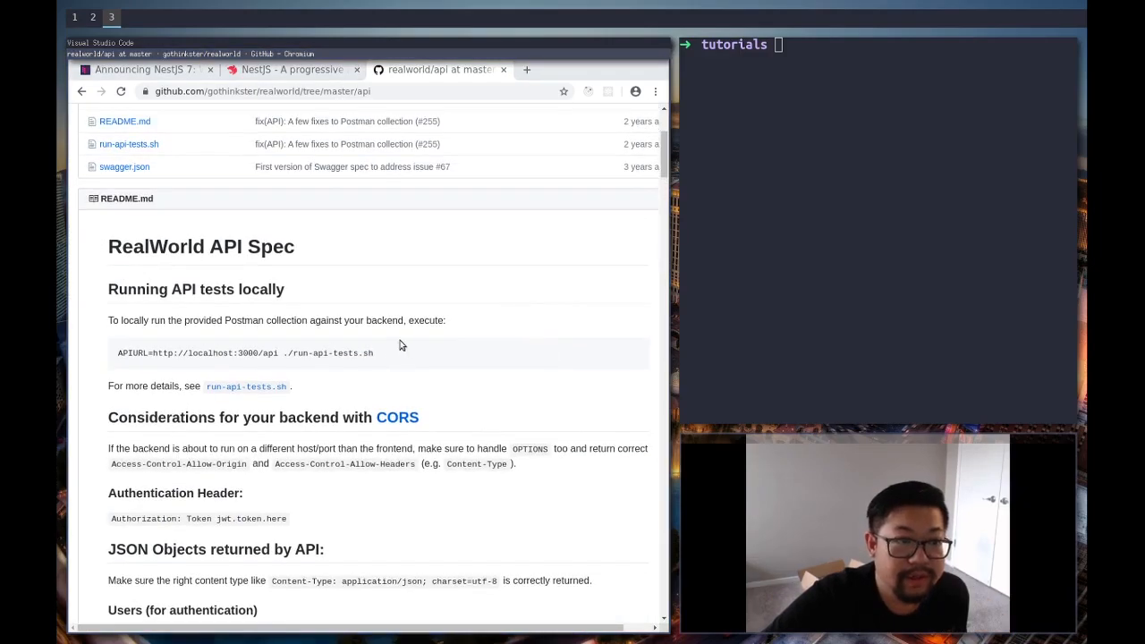
pyautogui.moveTo(264, 352); pyautogui.dragTo(374, 353)
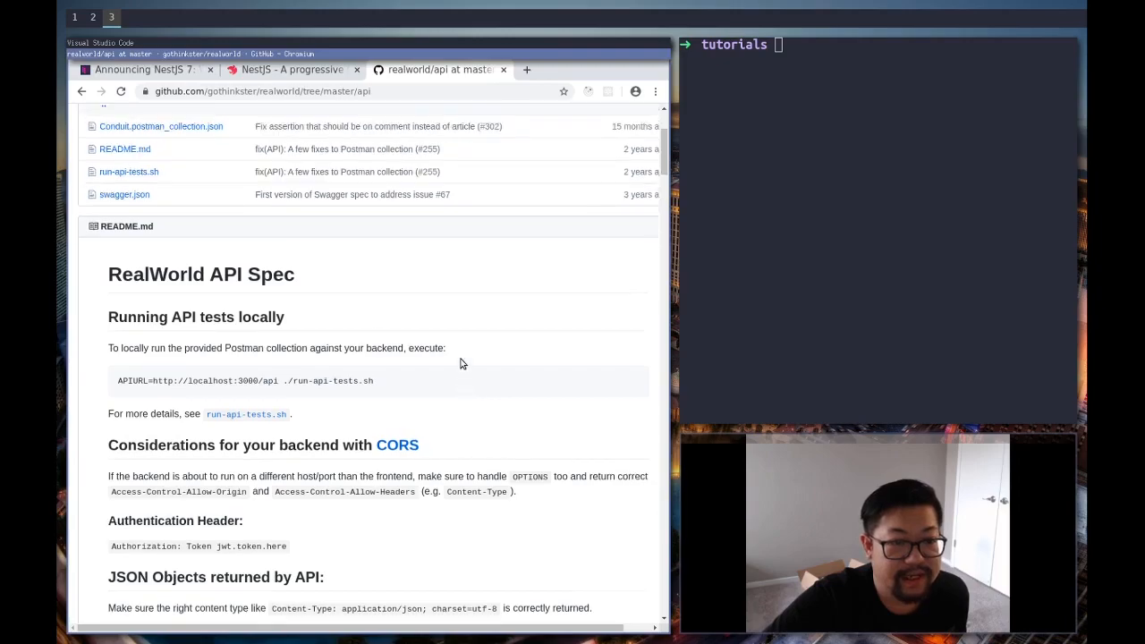
pyautogui.scroll(3)
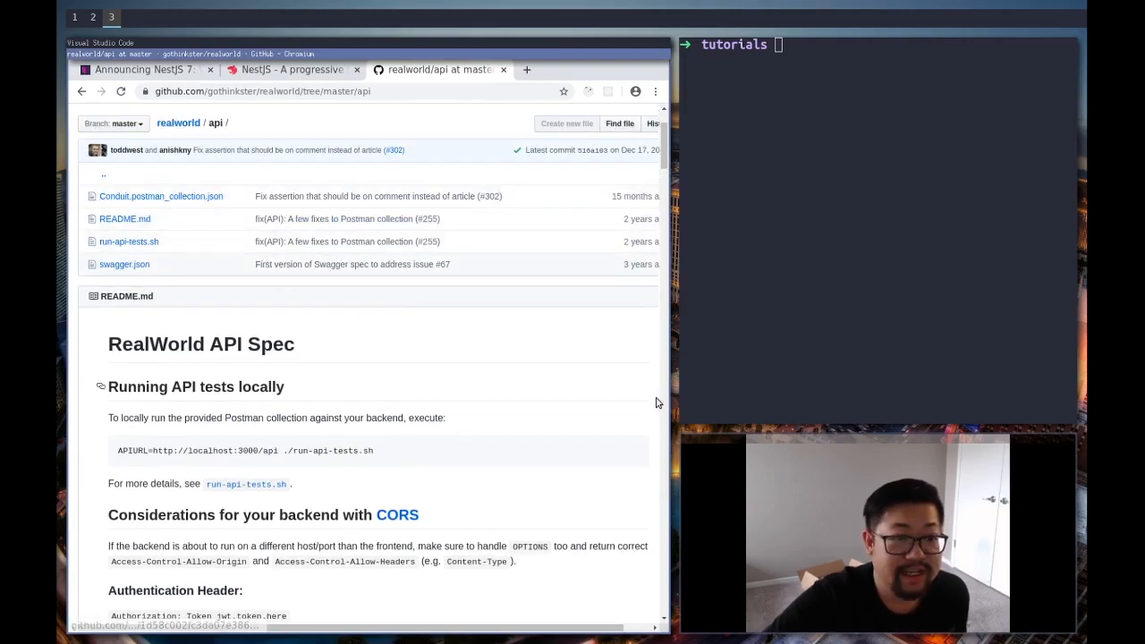
pyautogui.scroll(-3)
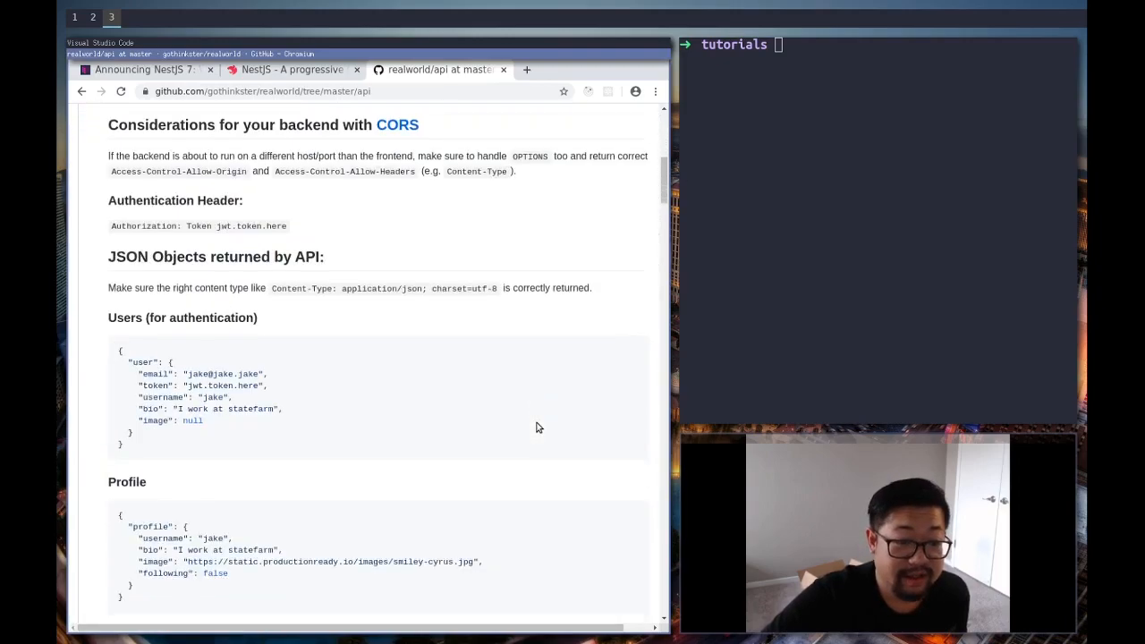
pyautogui.scroll(-3)
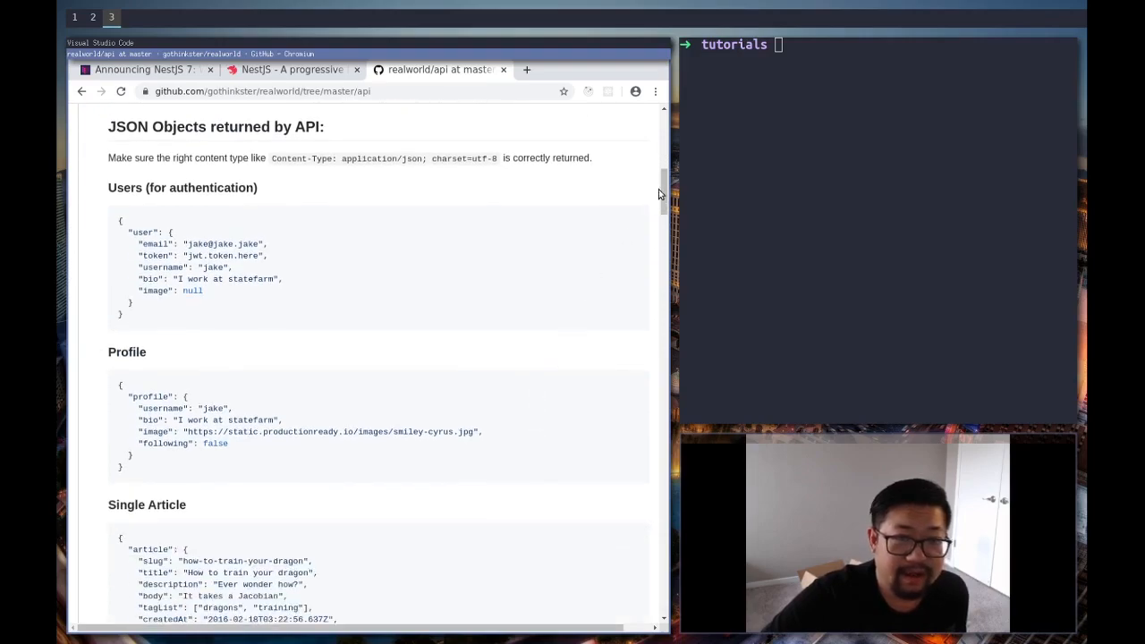
pyautogui.scroll(-3)
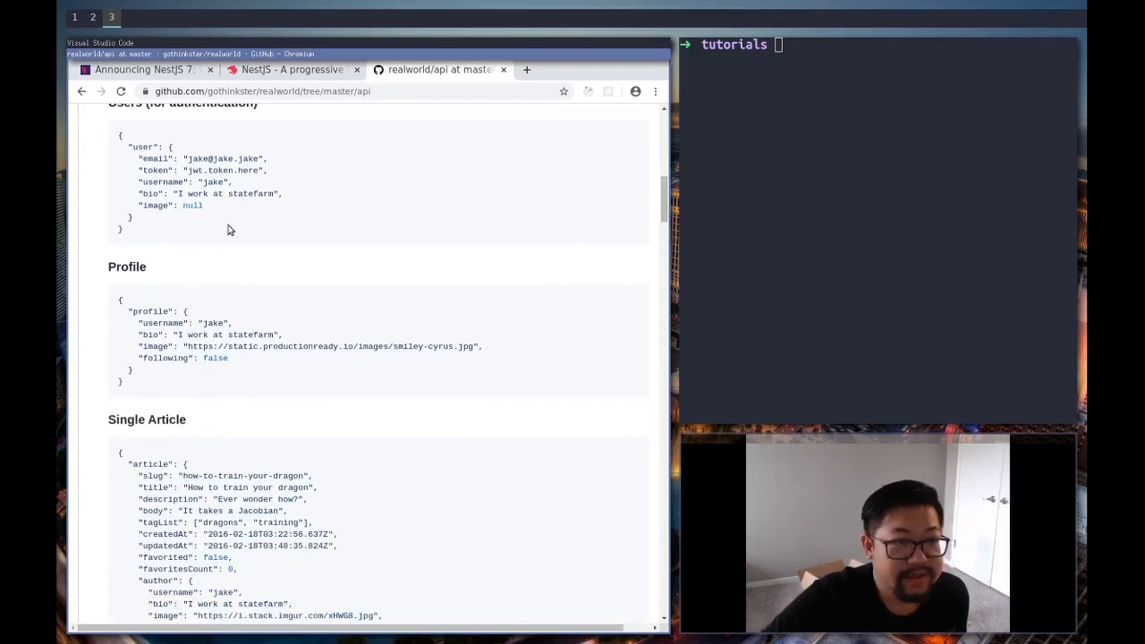
pyautogui.scroll(-3)
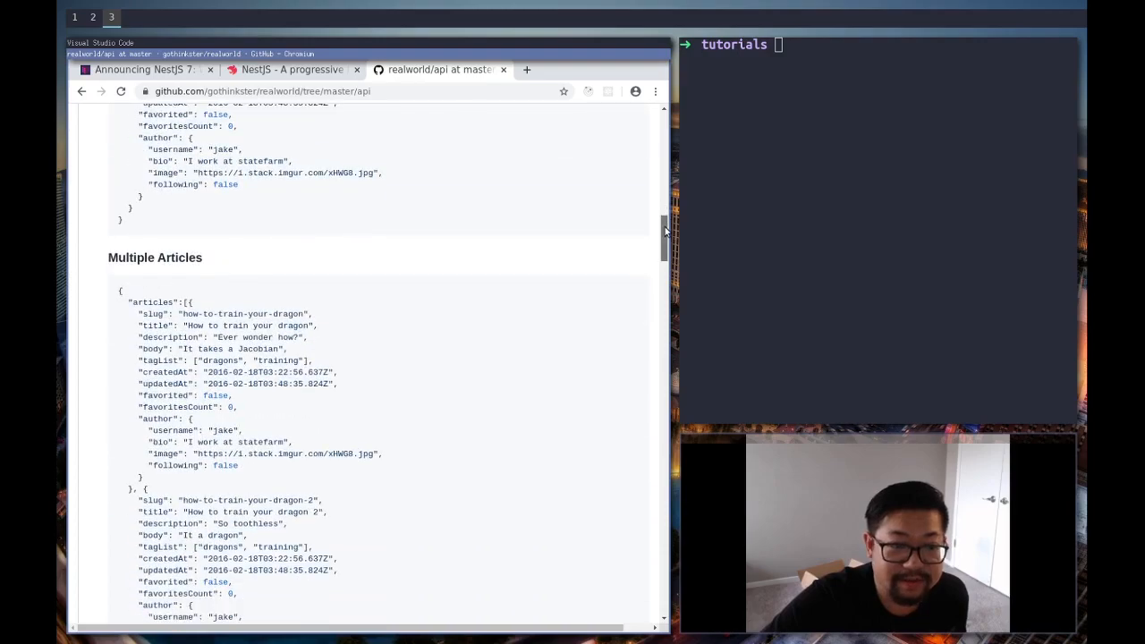
pyautogui.scroll(-3)
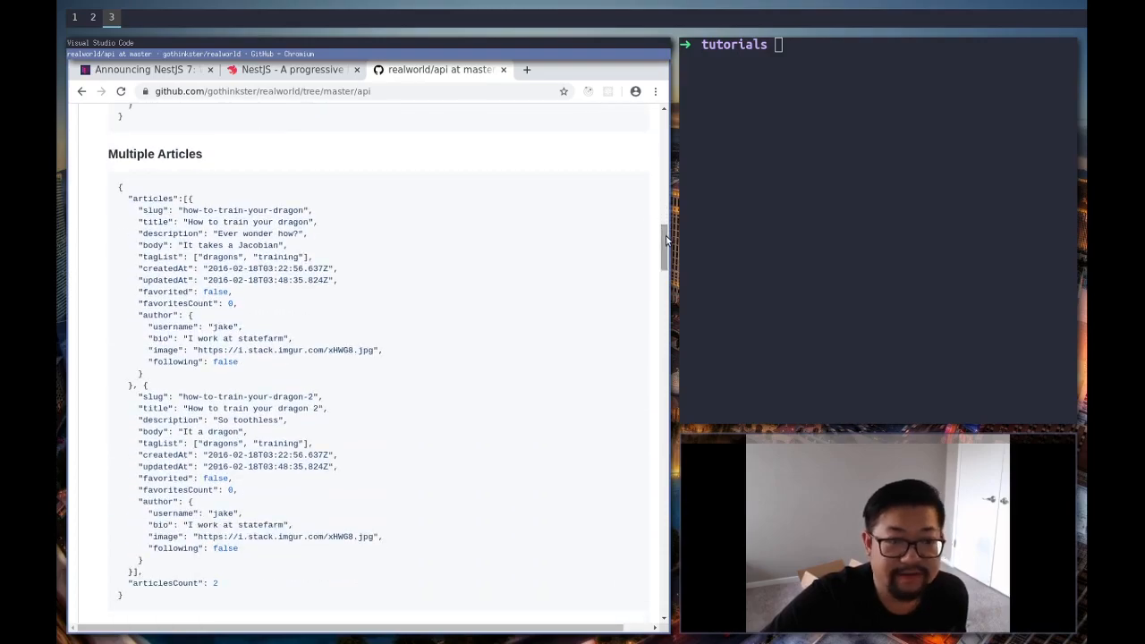
pyautogui.scroll(-3)
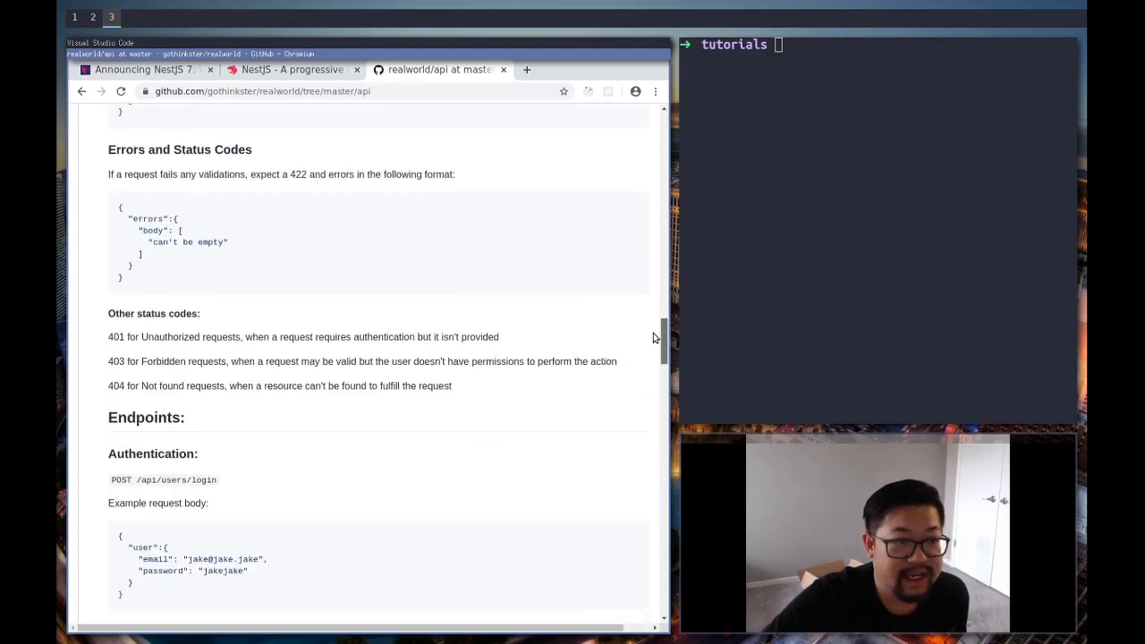
pyautogui.scroll(-3)
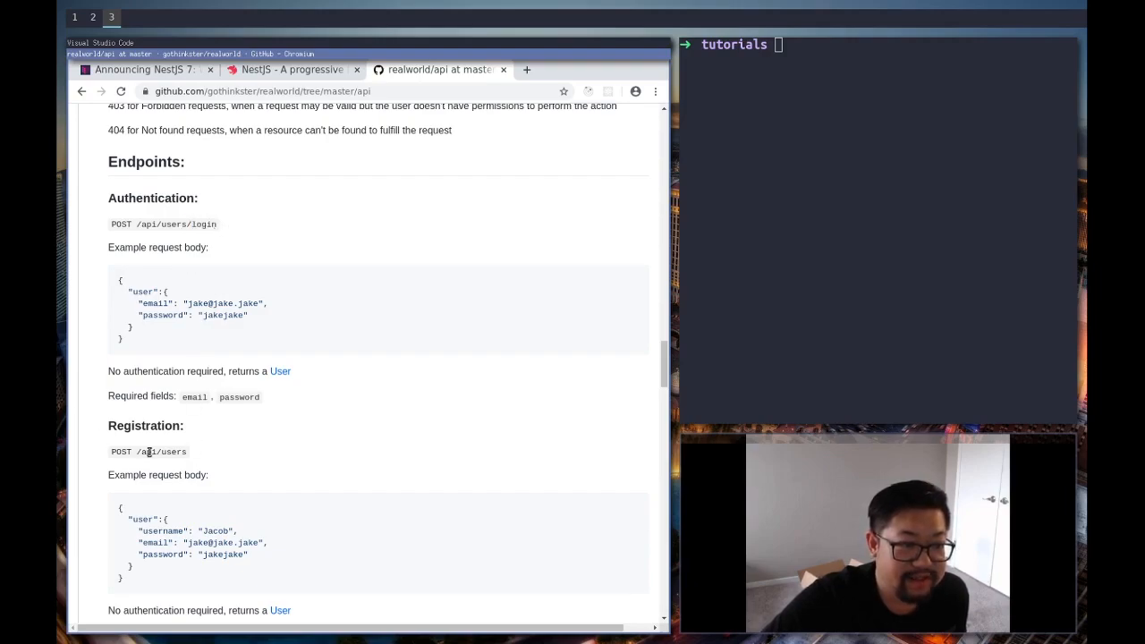
pyautogui.doubleClick(165, 451)
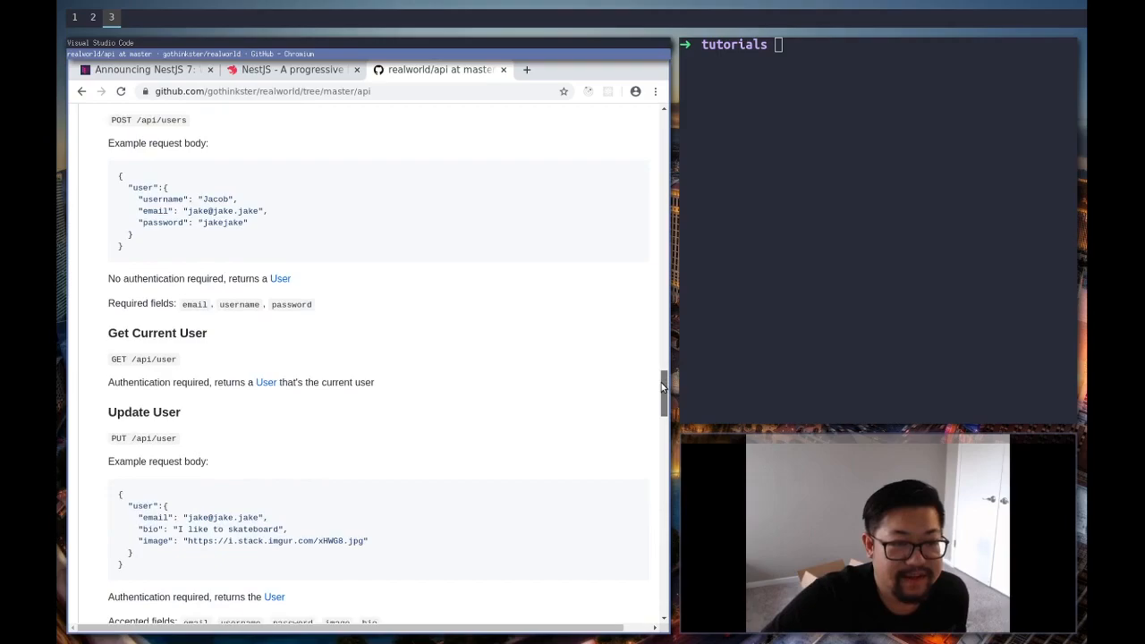
pyautogui.scroll(3)
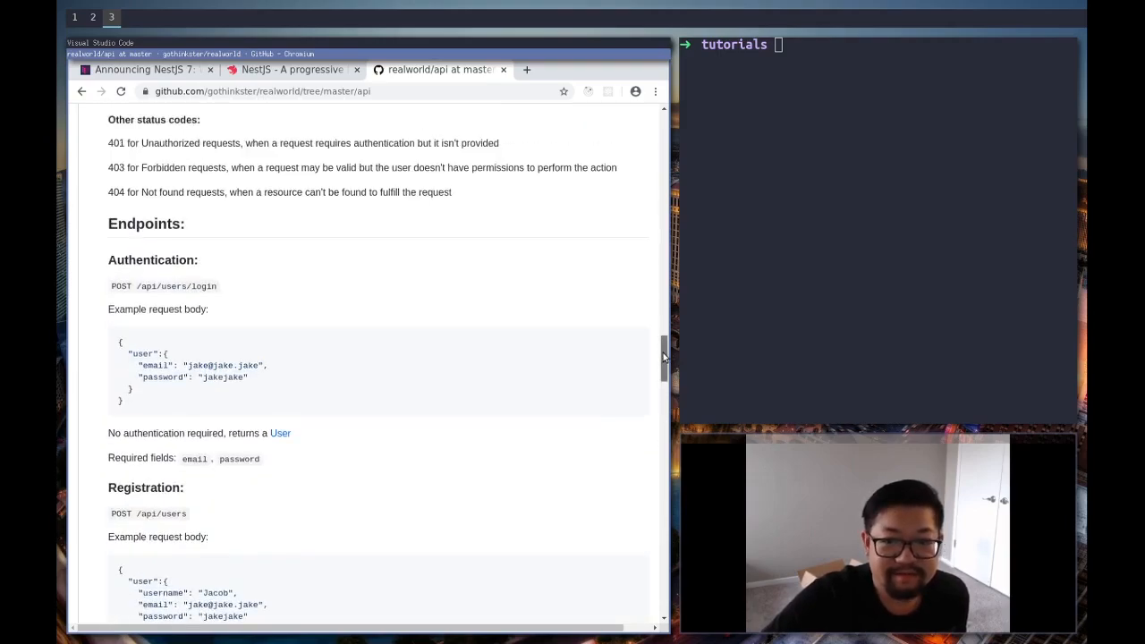
pyautogui.scroll(-3)
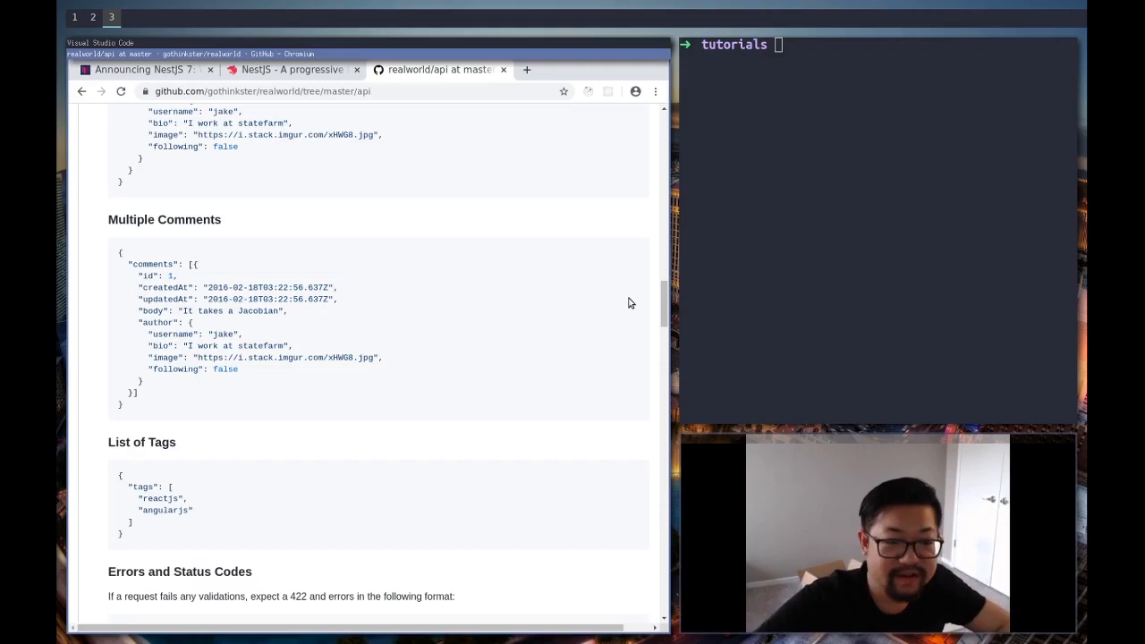
pyautogui.moveTo(608, 309)
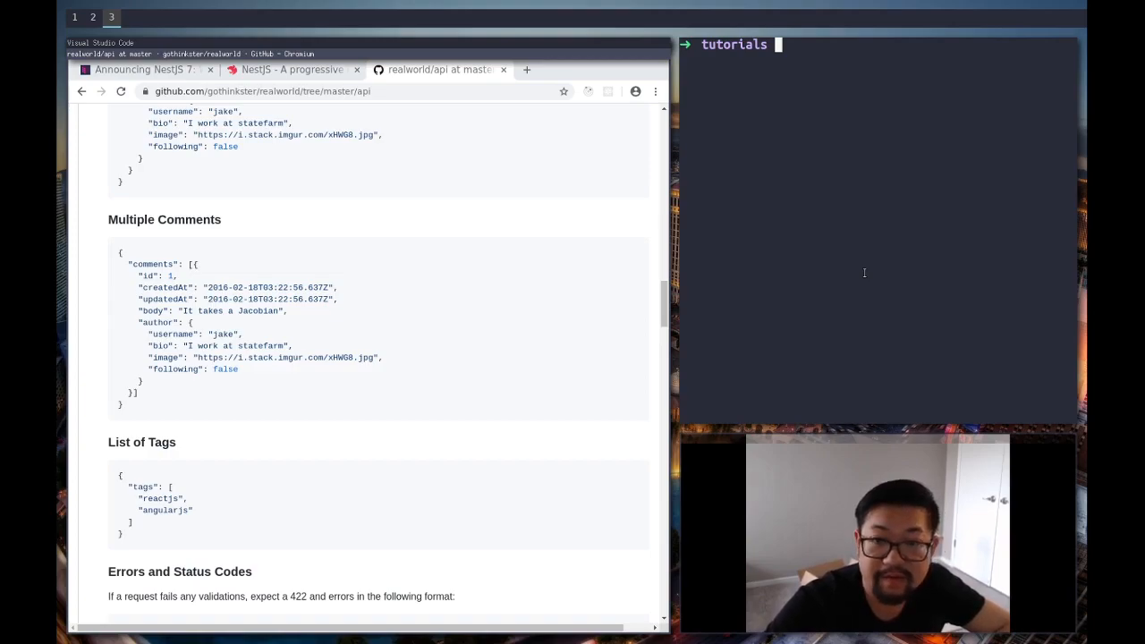
pyautogui.write('npm -')
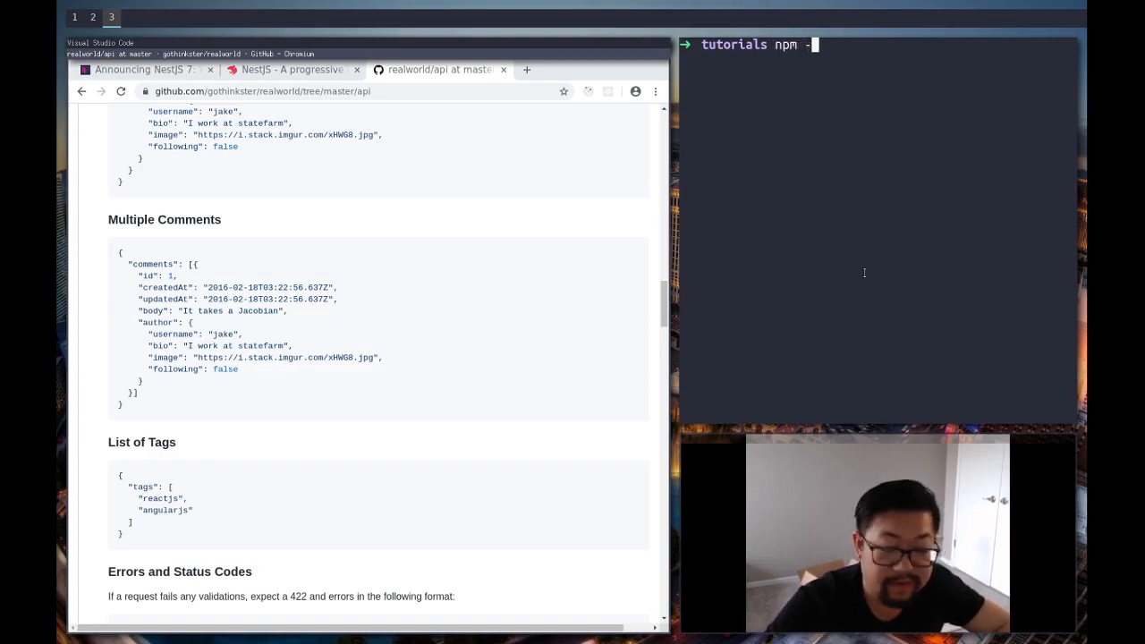
pyautogui.write('g')
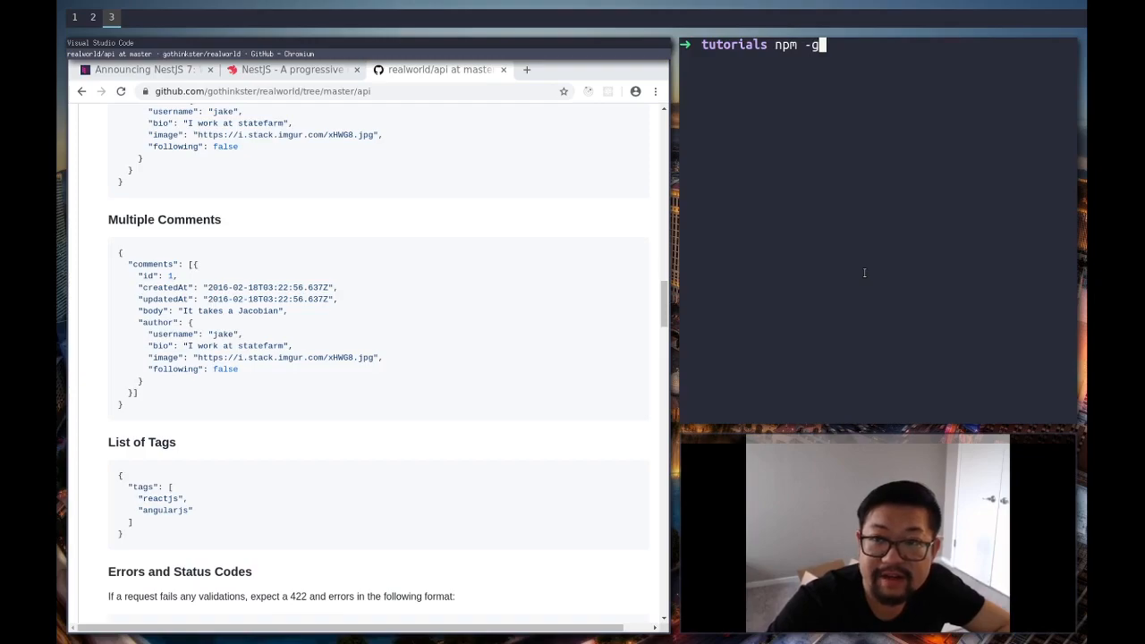
pyautogui.write('list --depth=0')
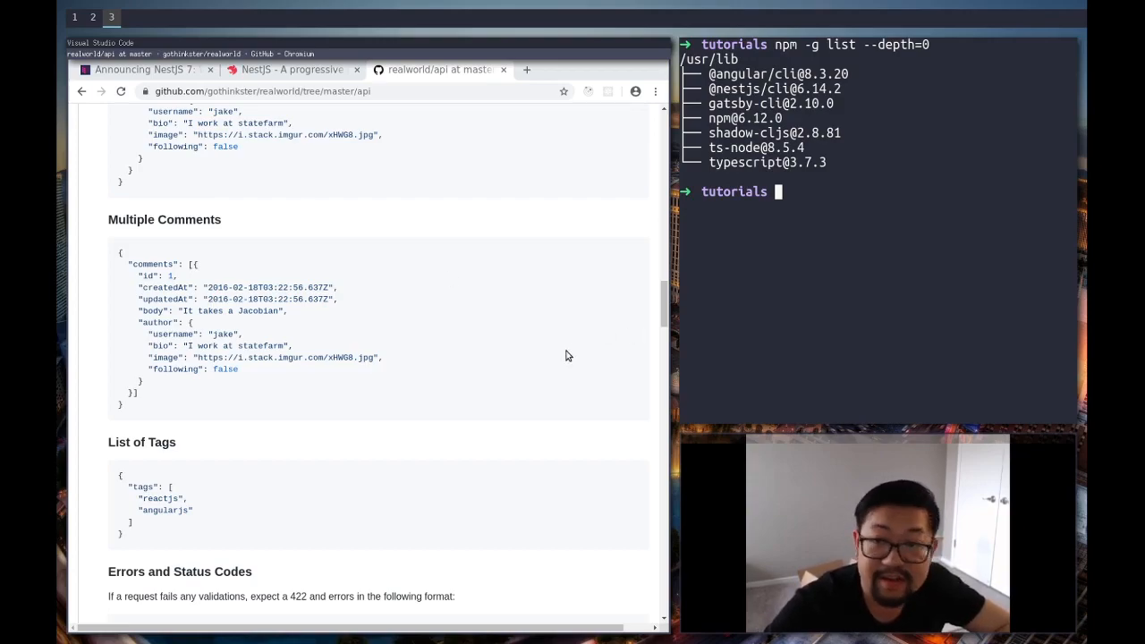
pyautogui.write('npm -')
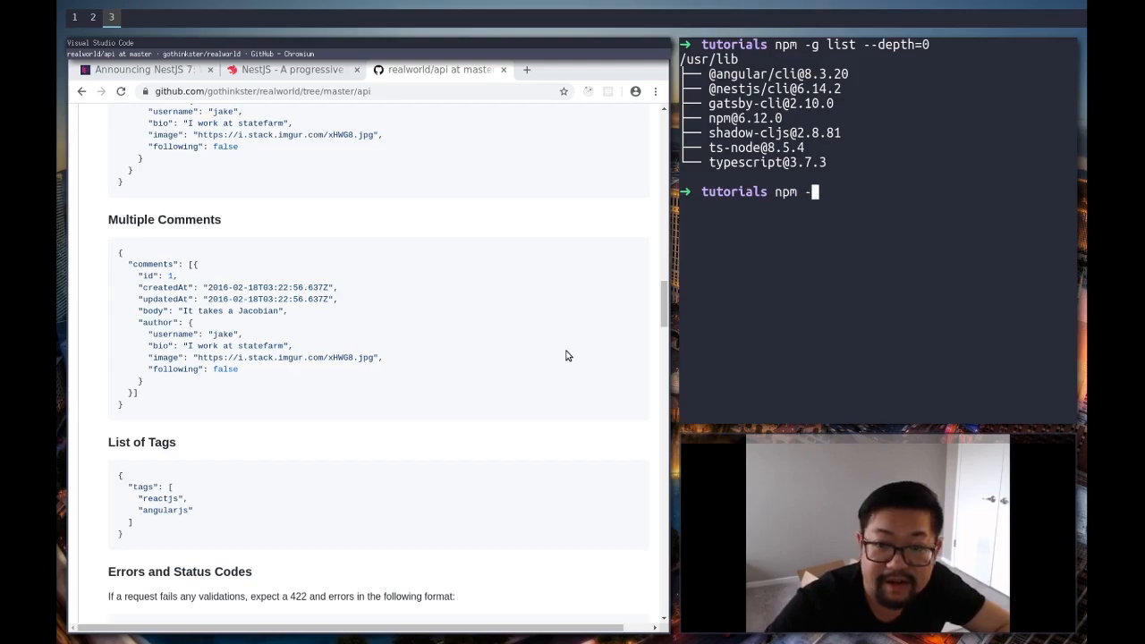
pyautogui.write('i')
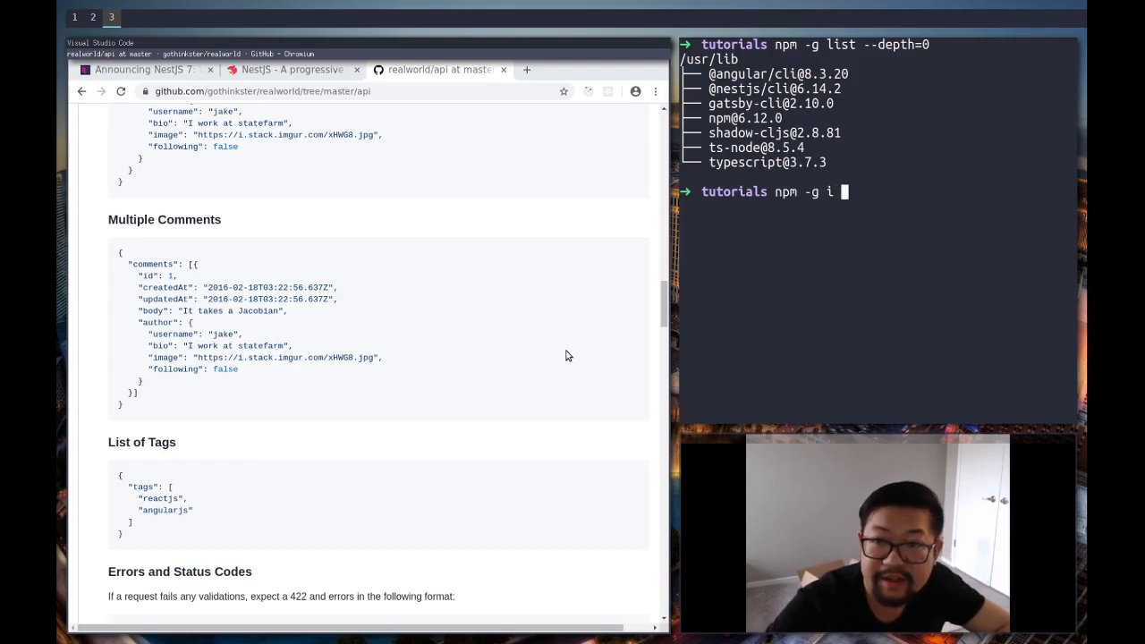
pyautogui.write('@nest')
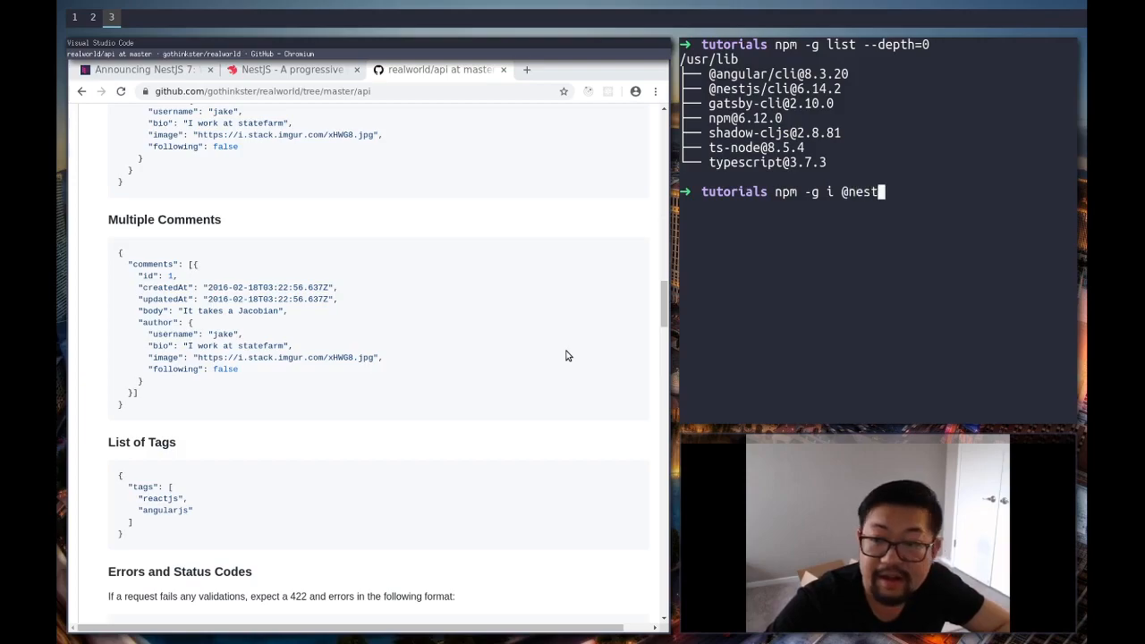
pyautogui.write('js/cli@')
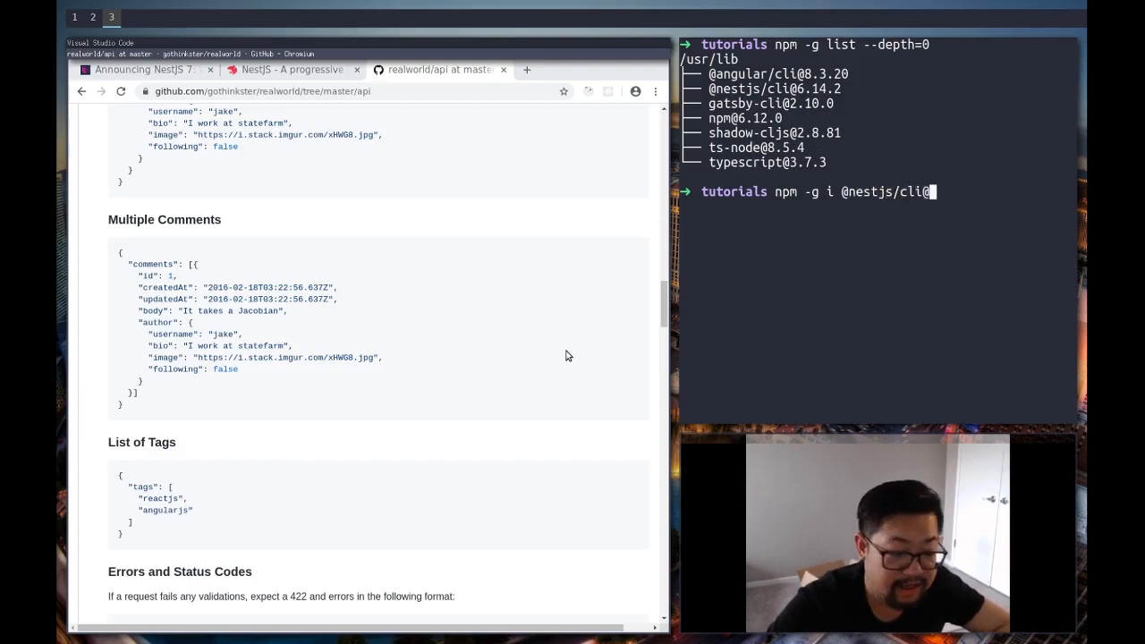
pyautogui.write('latest')
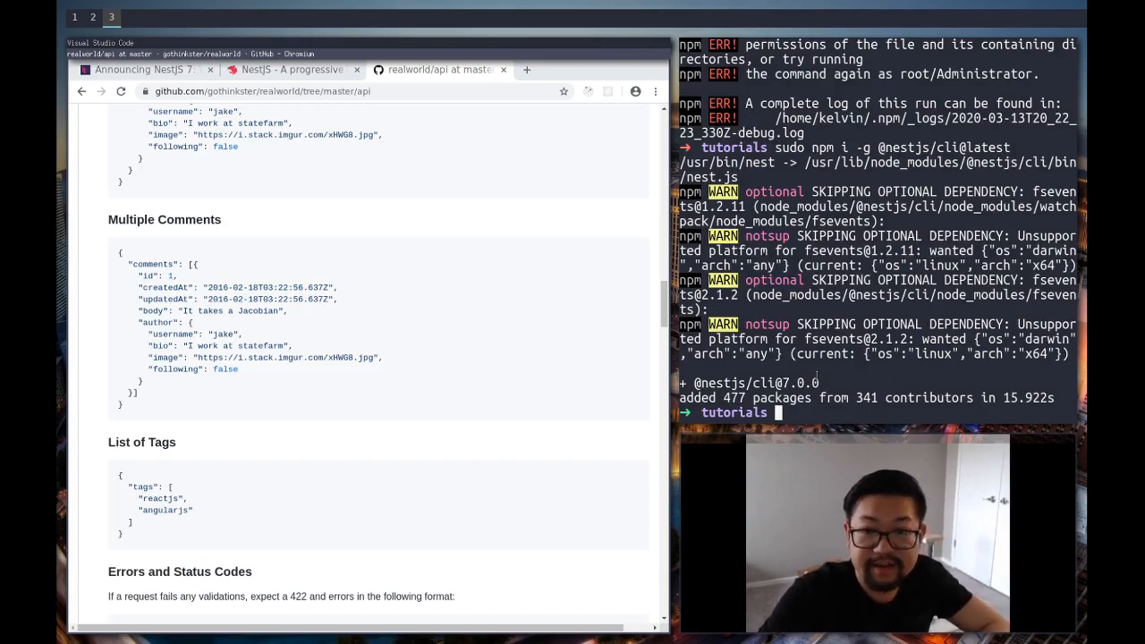
# Scaffold the 'nest-blog' project with 'nest new', choosing yarn as package manager.
pyautogui.write('nest new')
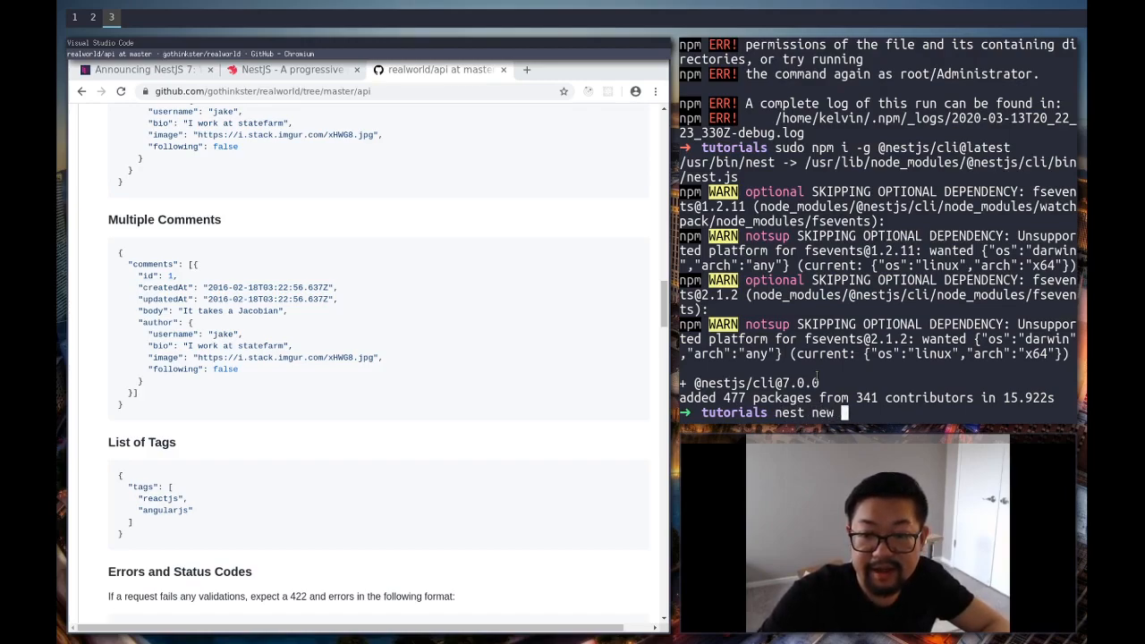
pyautogui.write('nest-')
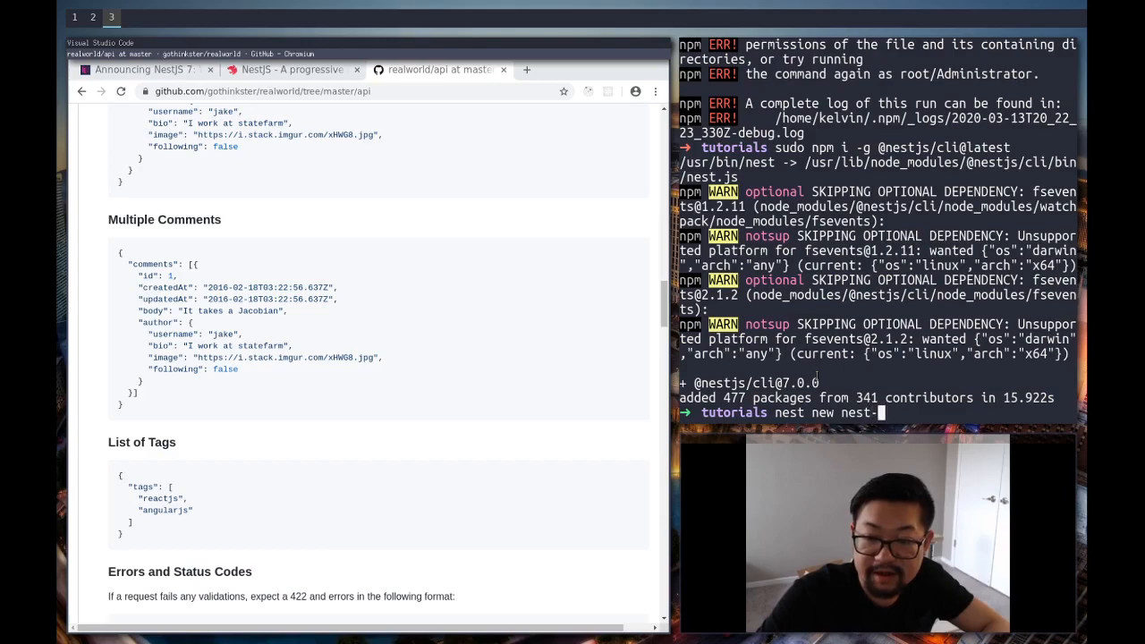
pyautogui.write('blog')
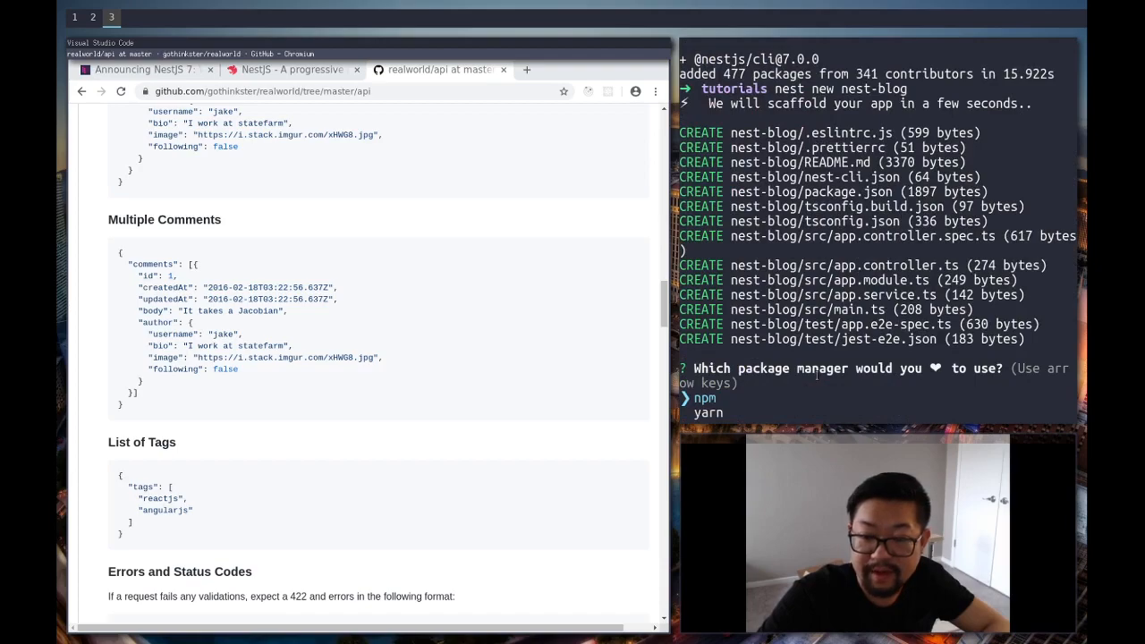
pyautogui.press('down')
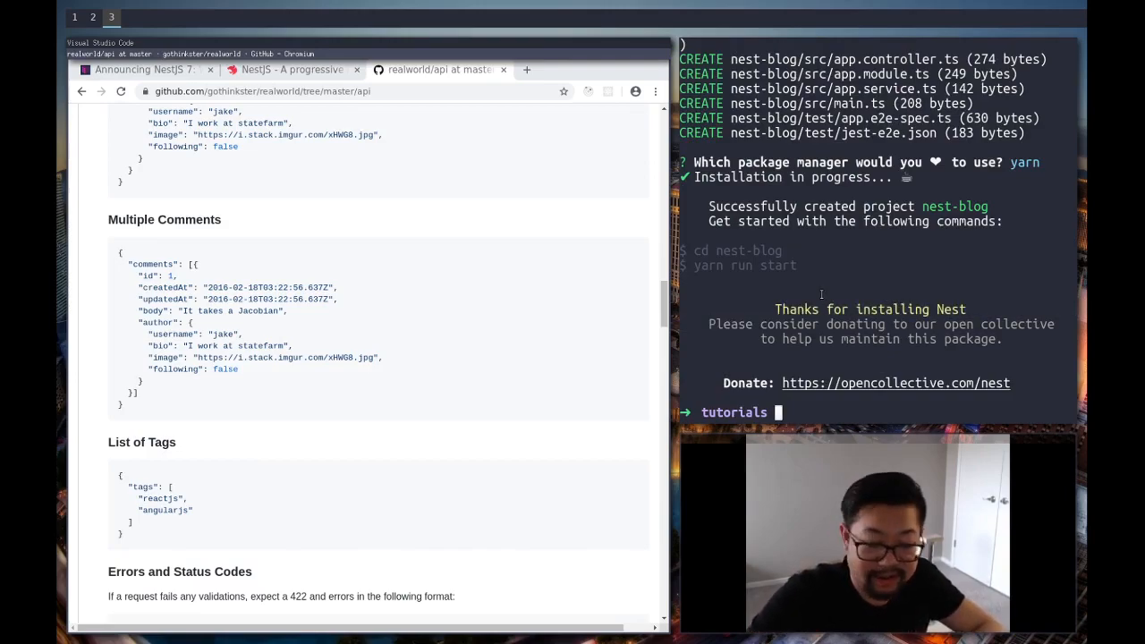
# Change into the nest-blog folder and open it in VS Code with 'code .'.
pyautogui.write('cd nest')
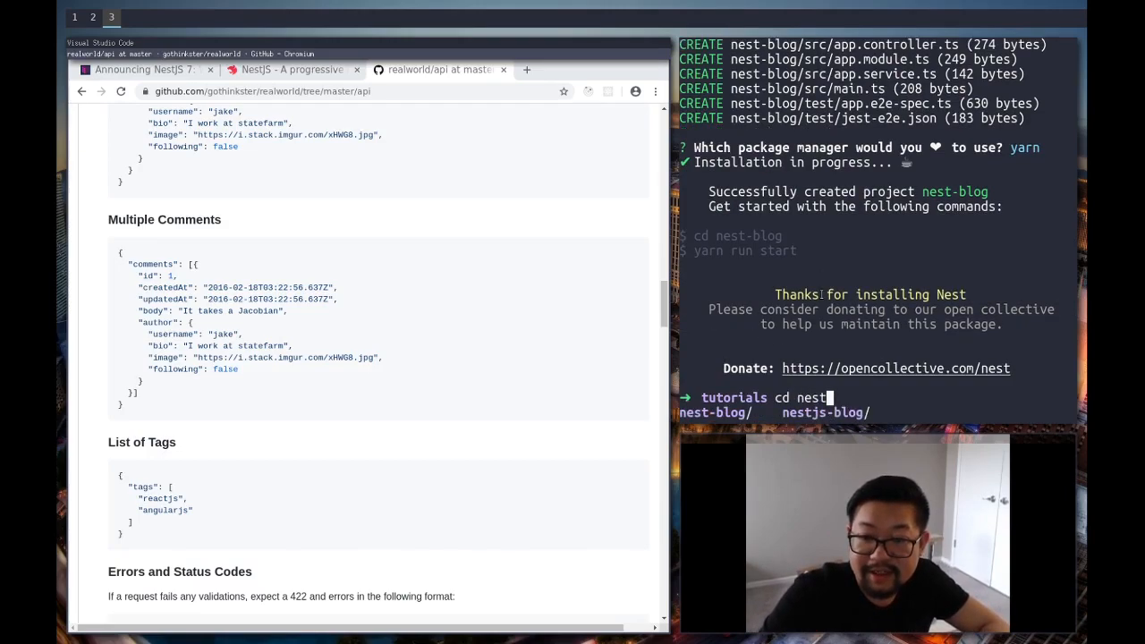
pyautogui.write('-blog')
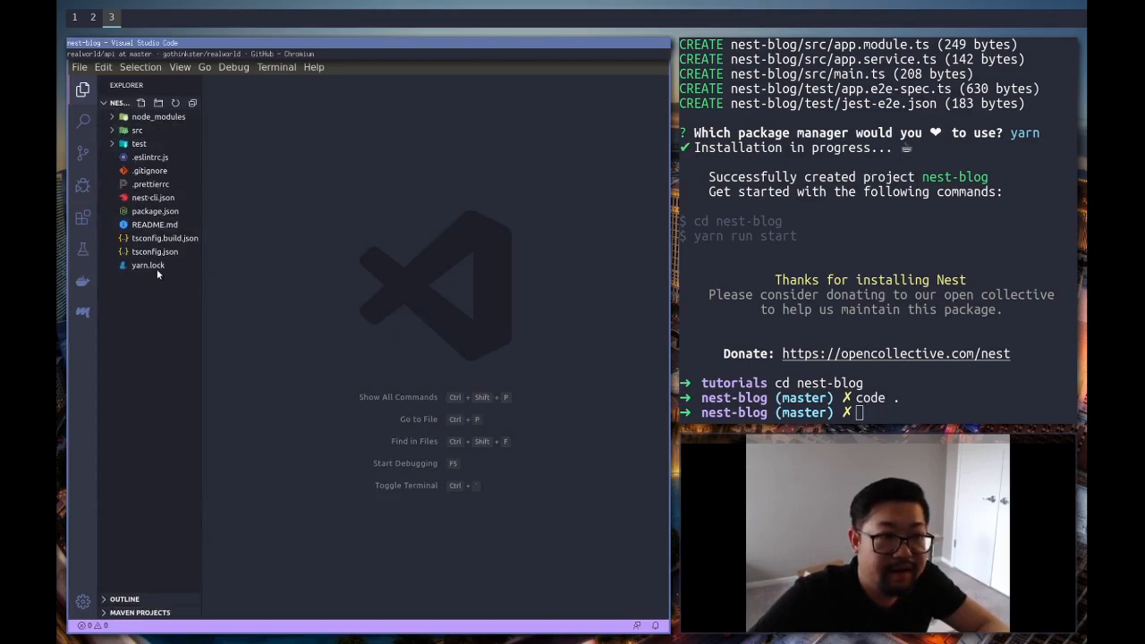
pyautogui.click(137, 130)
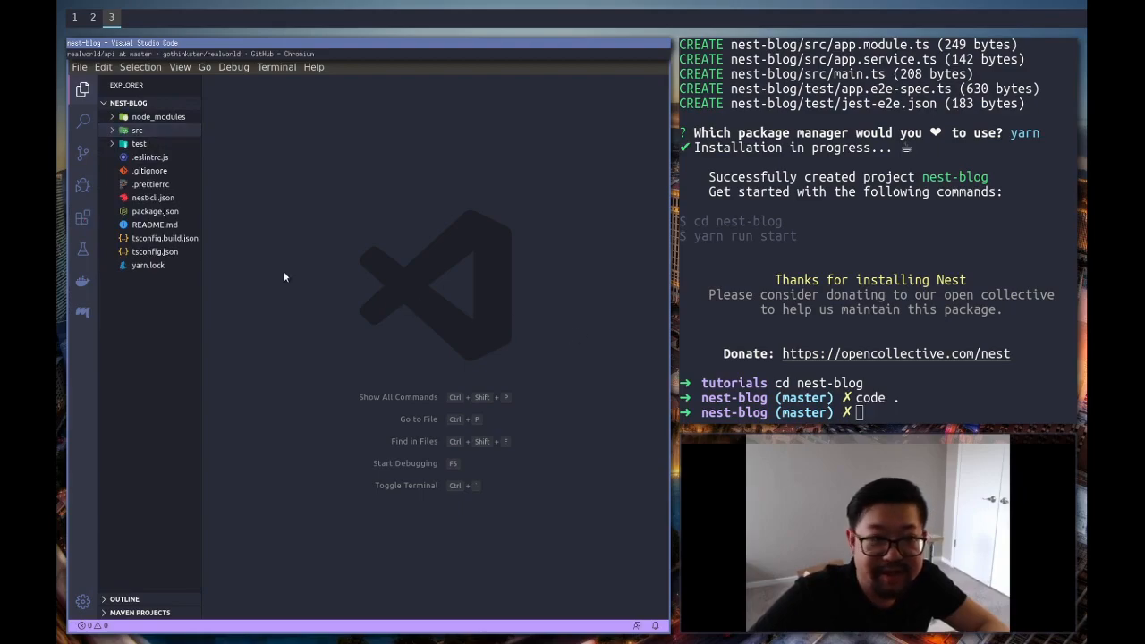
pyautogui.click(150, 184)
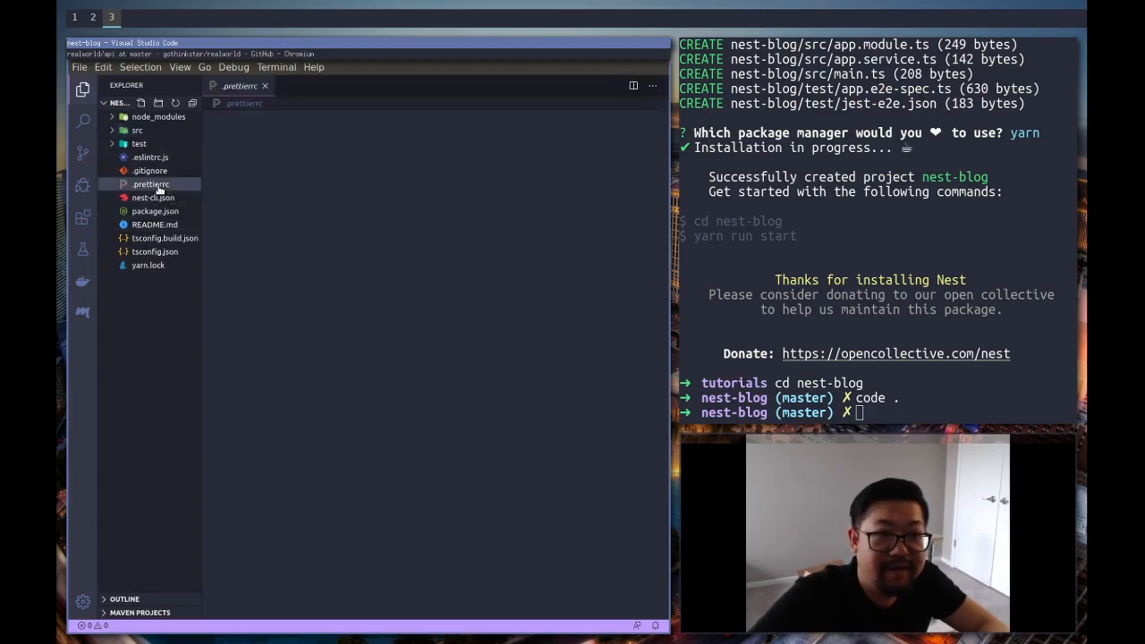
pyautogui.click(150, 183)
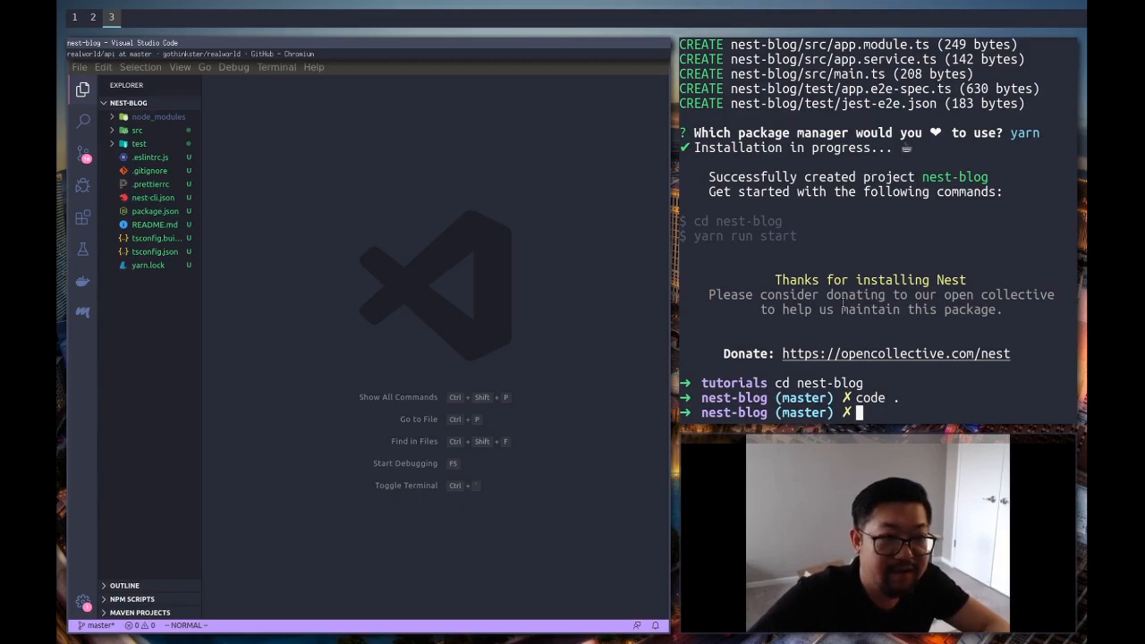
# Delete the test folder with 'rm -rf test' and expand src in the Explorer.
pyautogui.write('rm -rf')
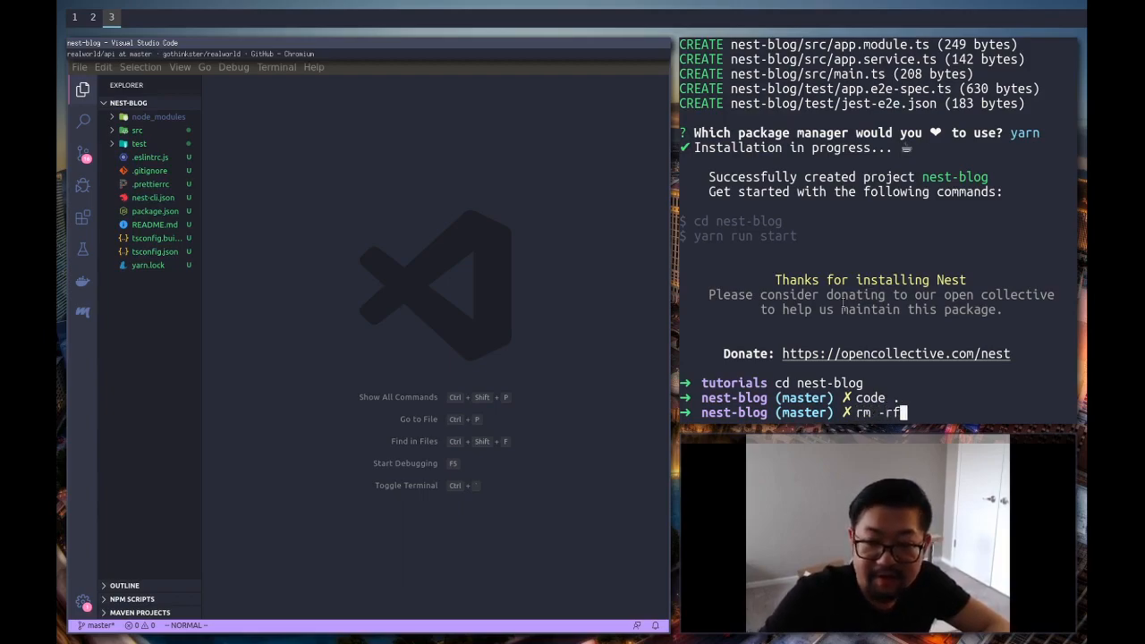
pyautogui.write('nes')
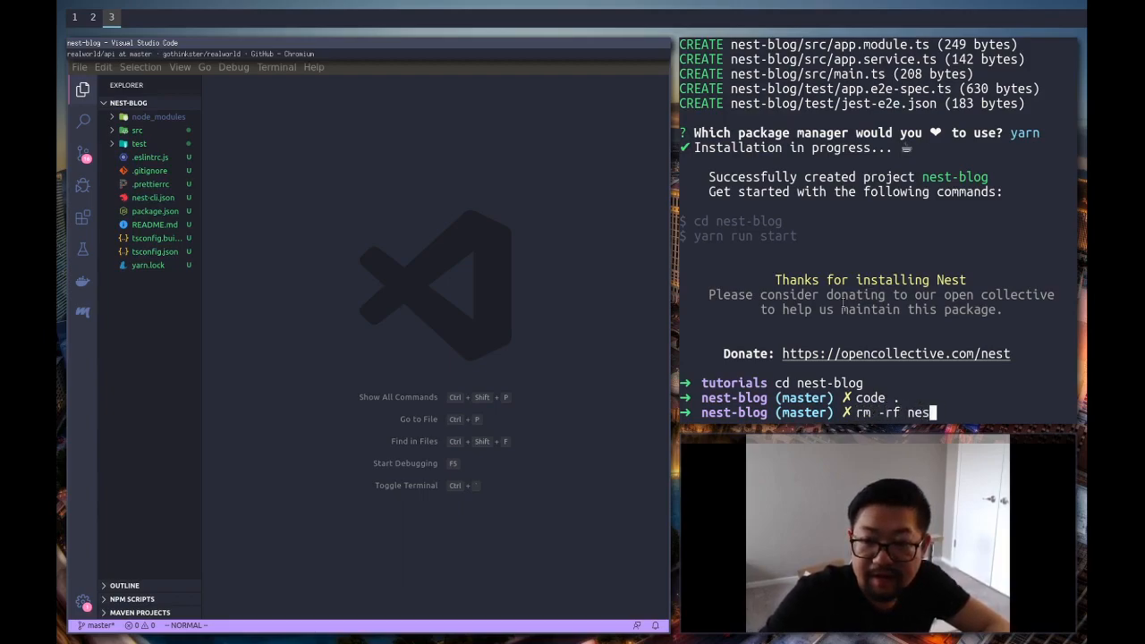
pyautogui.write('test')
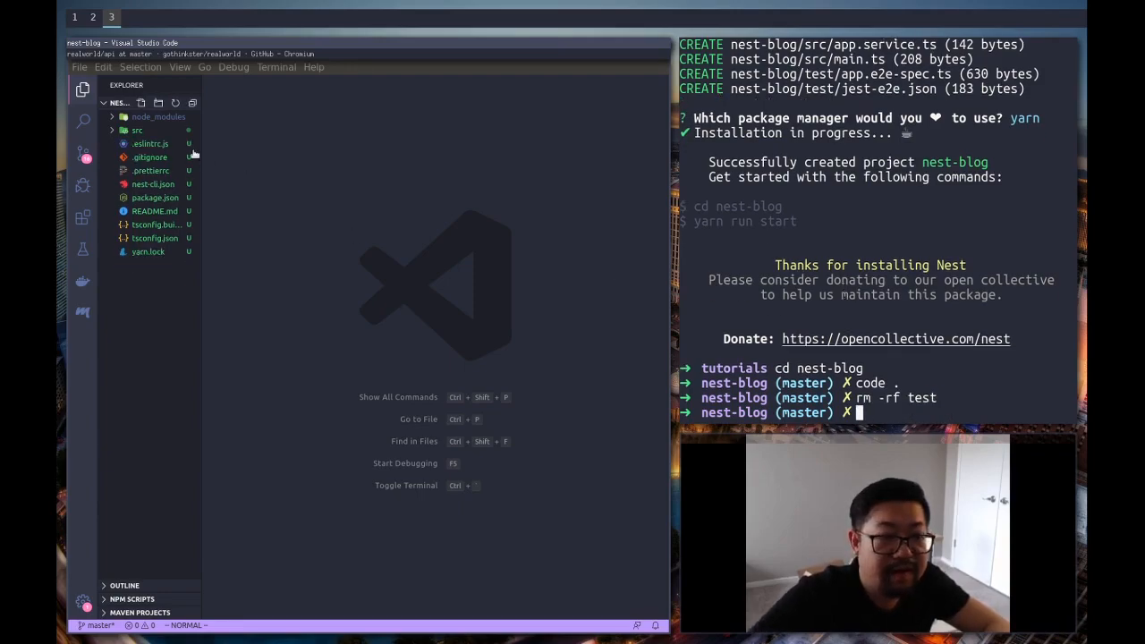
pyautogui.click(137, 129)
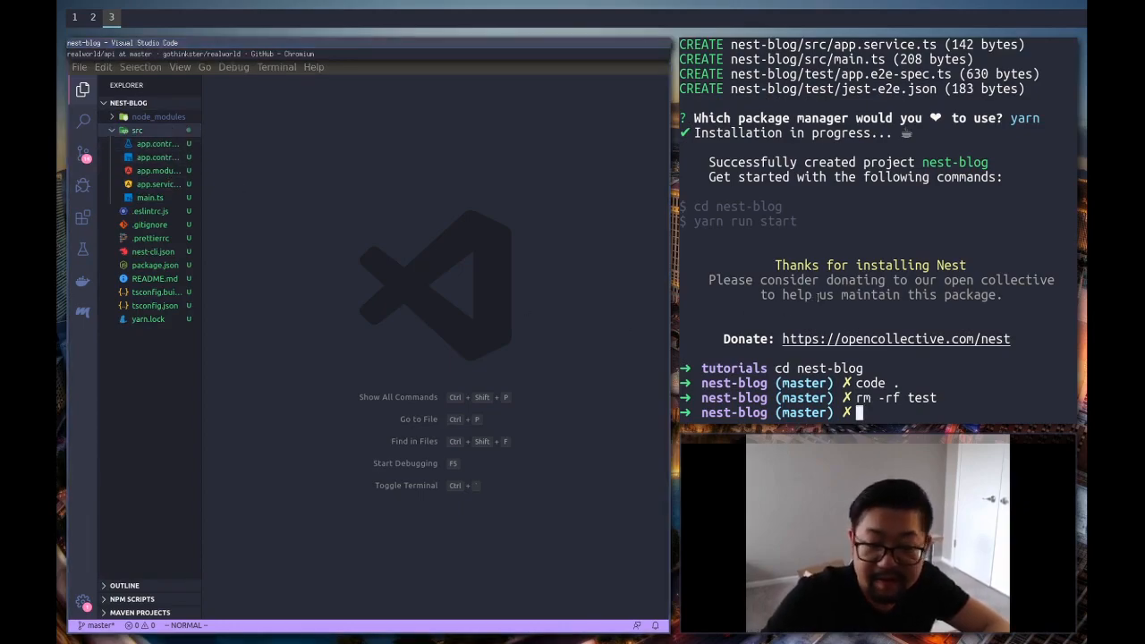
# Remove src/app.controller.spec.ts and open package.json to review its scripts.
pyautogui.write('rm src/')
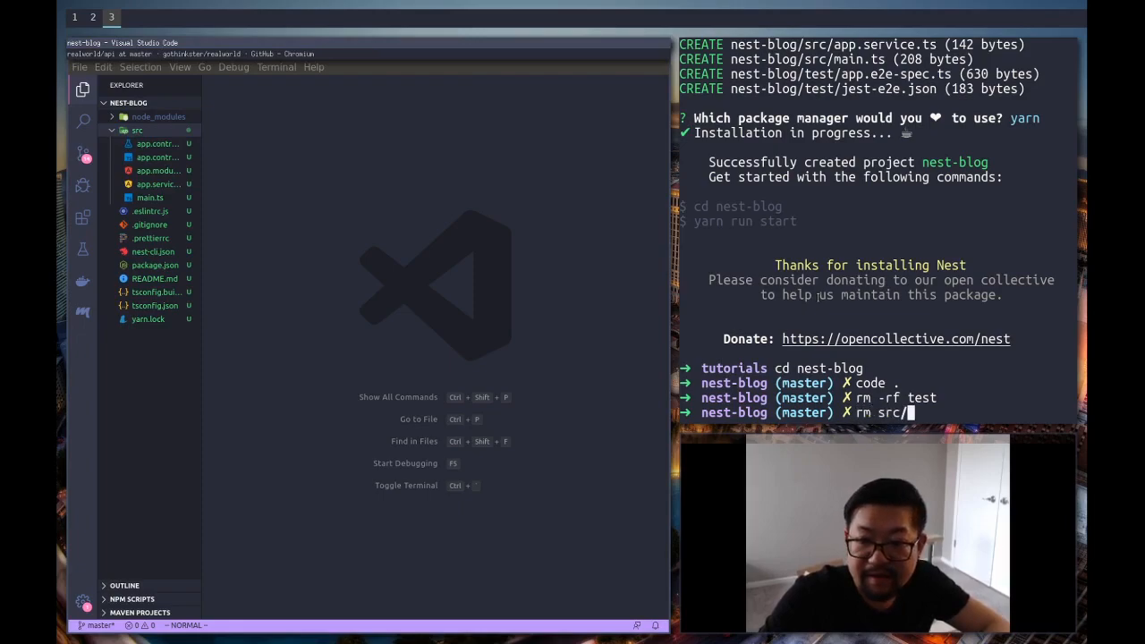
pyautogui.write('app.controller.spec.ts')
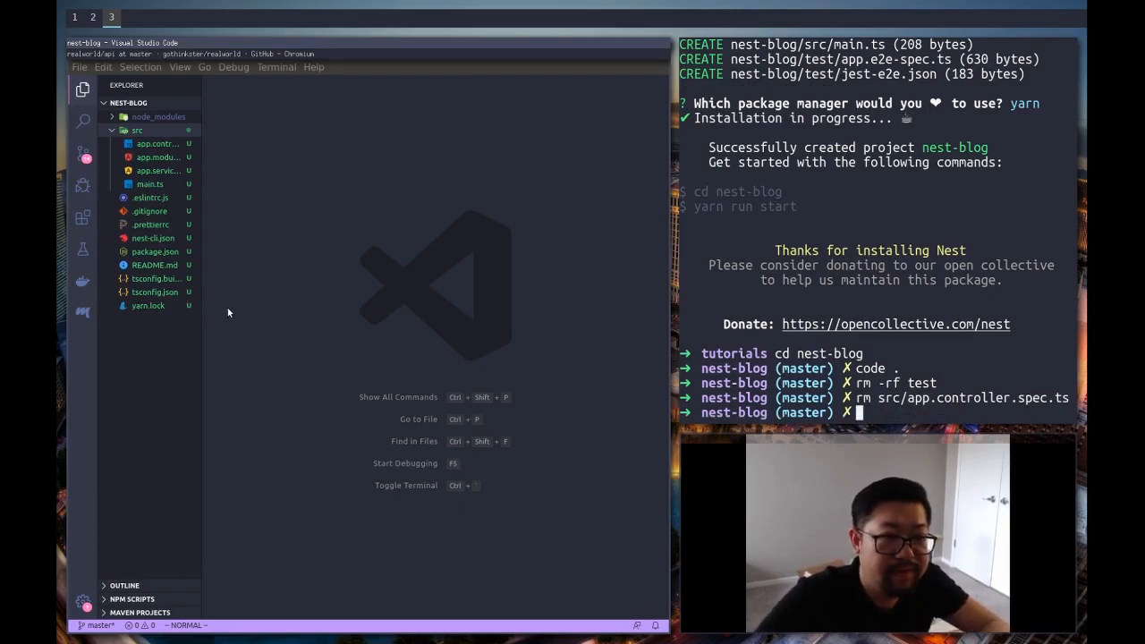
pyautogui.click(154, 250)
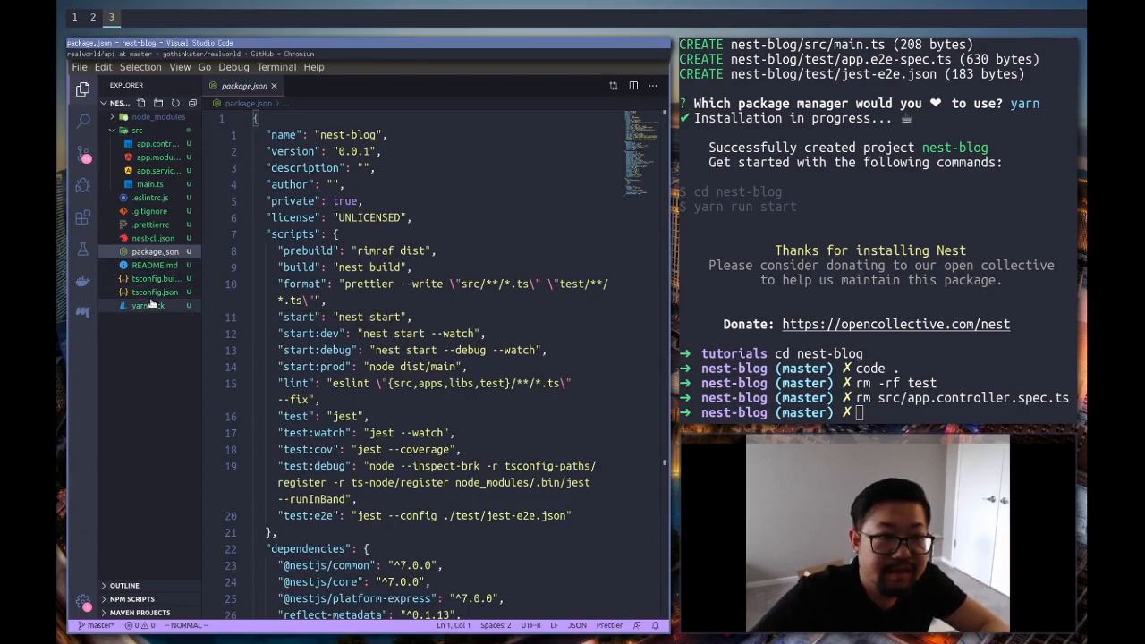
# Review tsconfig.json and tsconfig.build.json, then start entering a git add command.
pyautogui.click(148, 291)
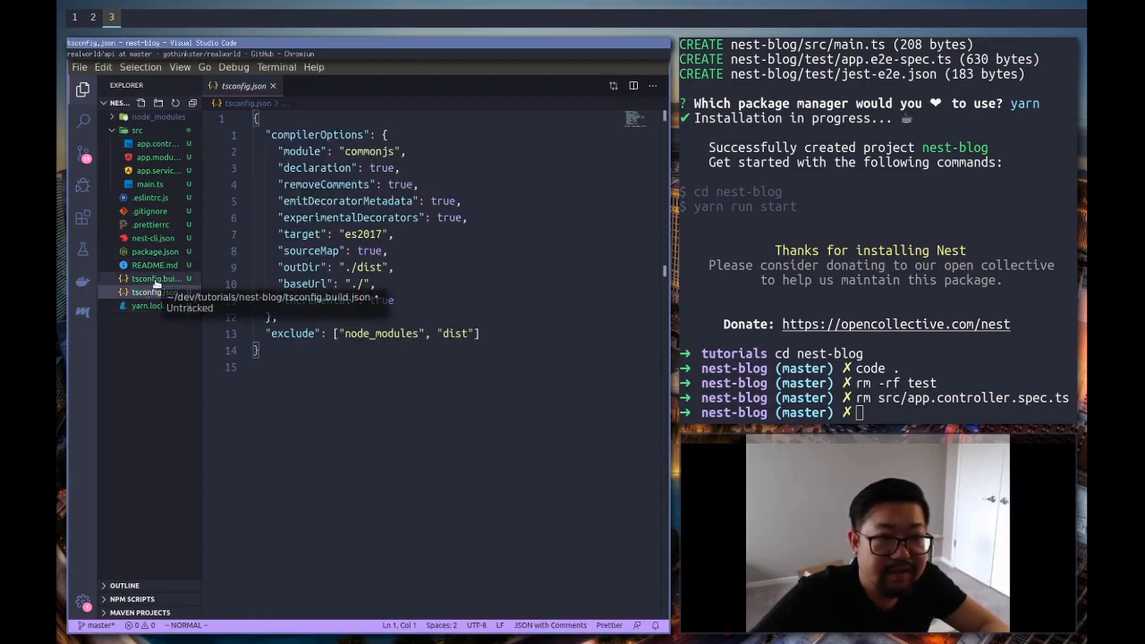
pyautogui.click(146, 292)
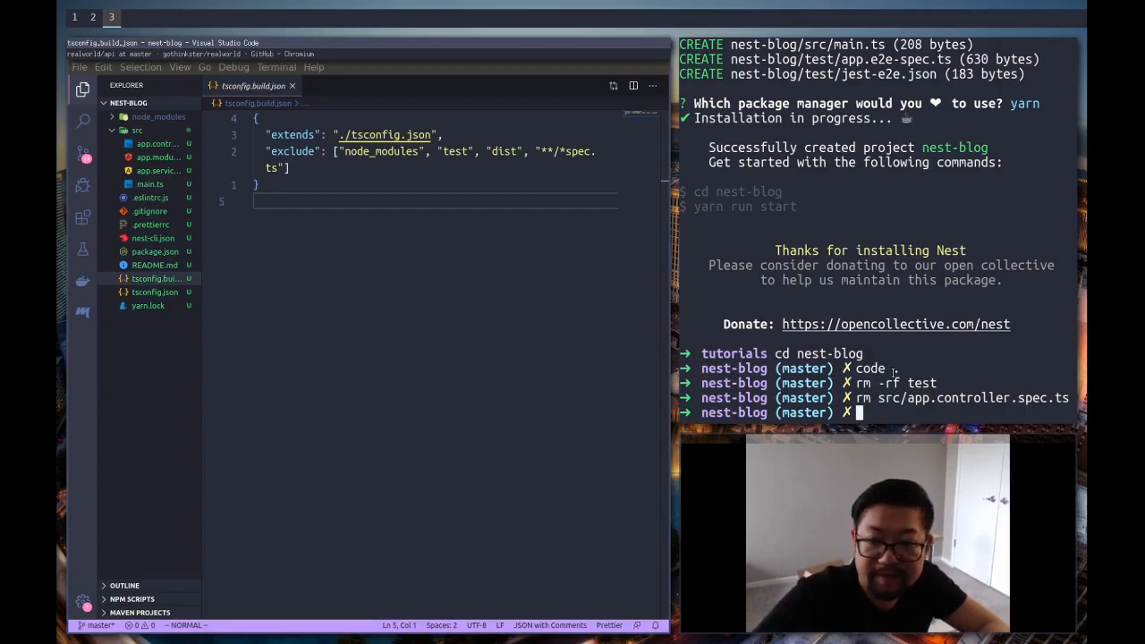
pyautogui.write('git add -')
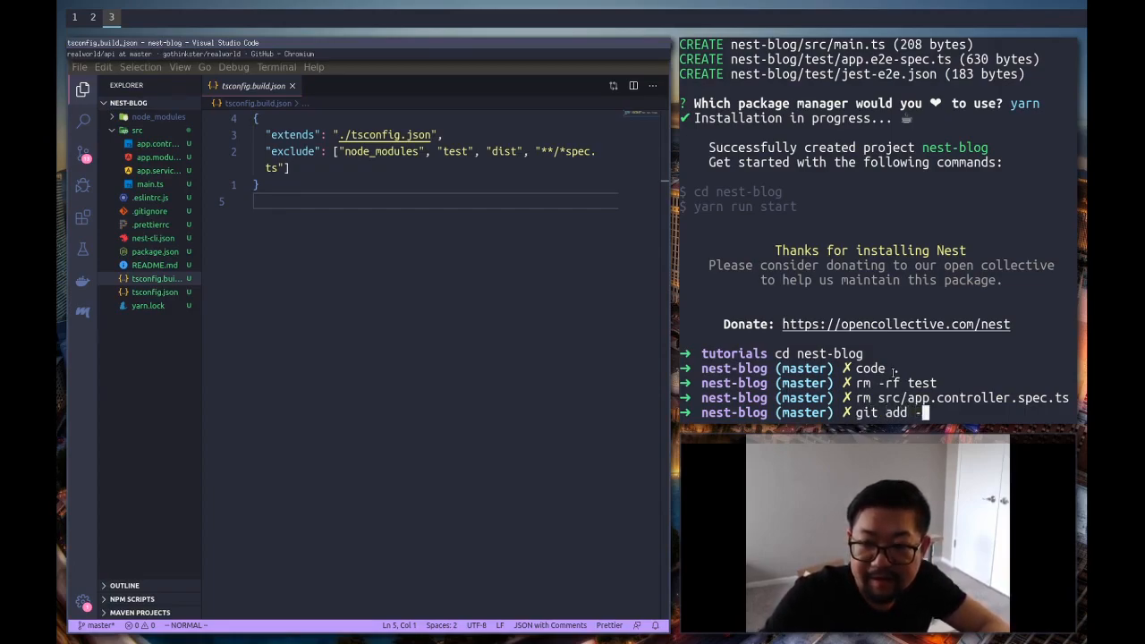
# Commit all staged changes as 'initial commit' and clear the terminal.
pyautogui.write('git commit')
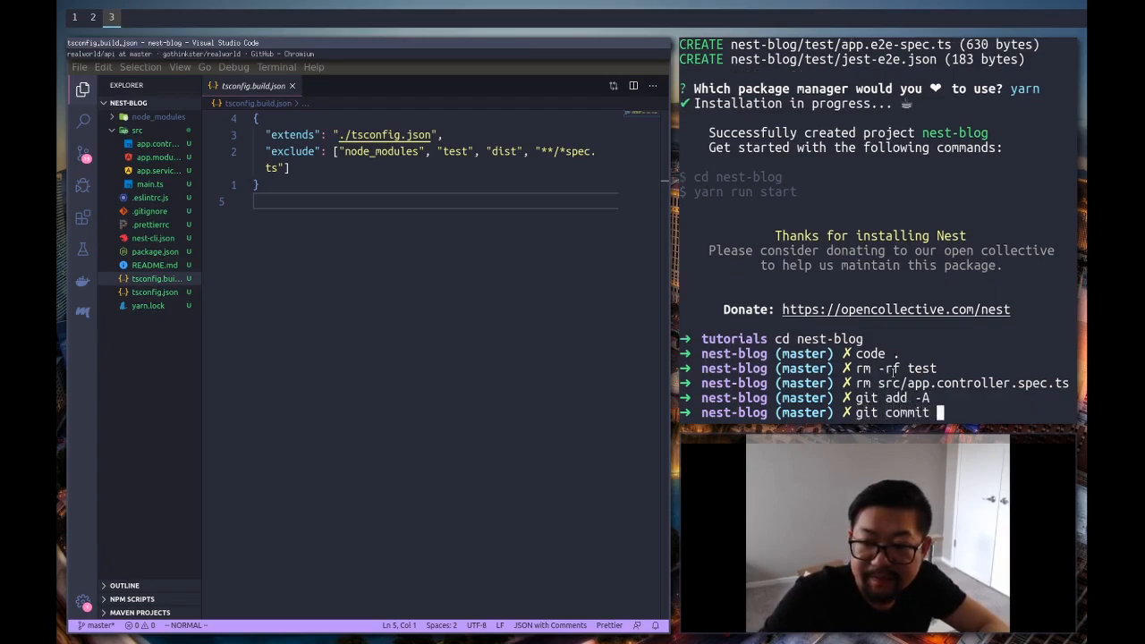
pyautogui.write("-m 'initial commit")
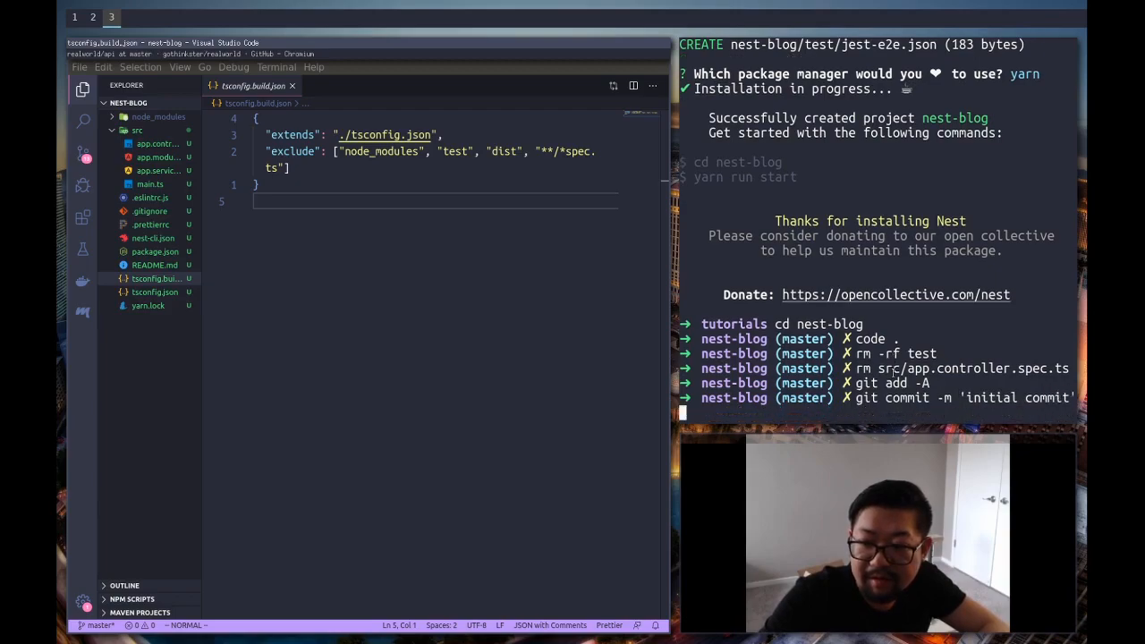
pyautogui.write('clear')
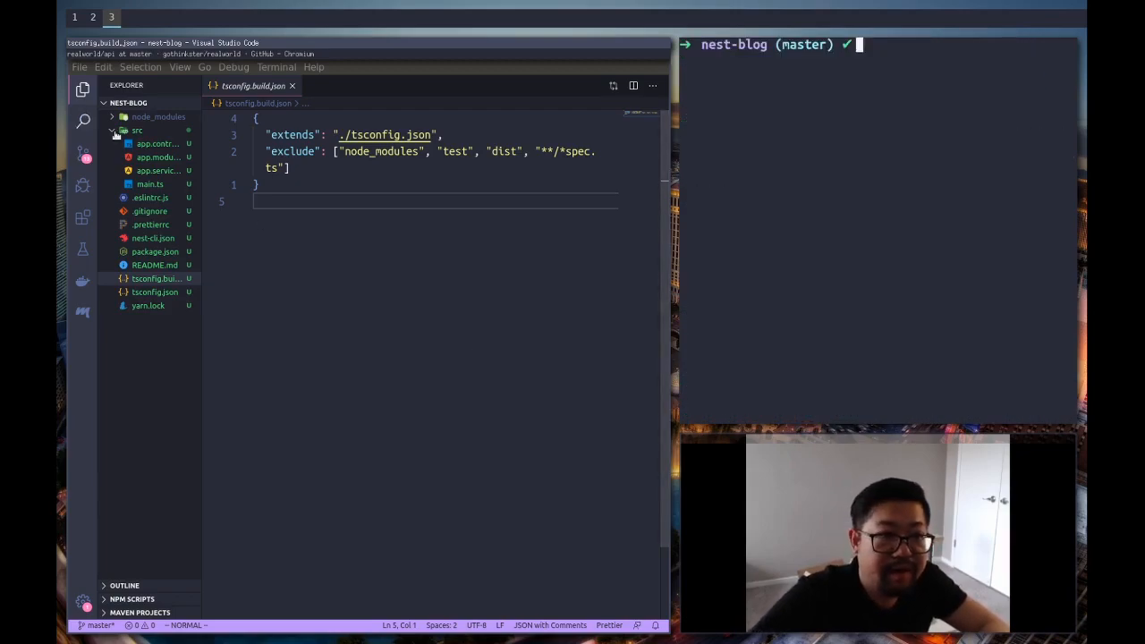
# Open app.controller.ts, app.module.ts and app.service.ts in turn for review.
pyautogui.click(158, 143)
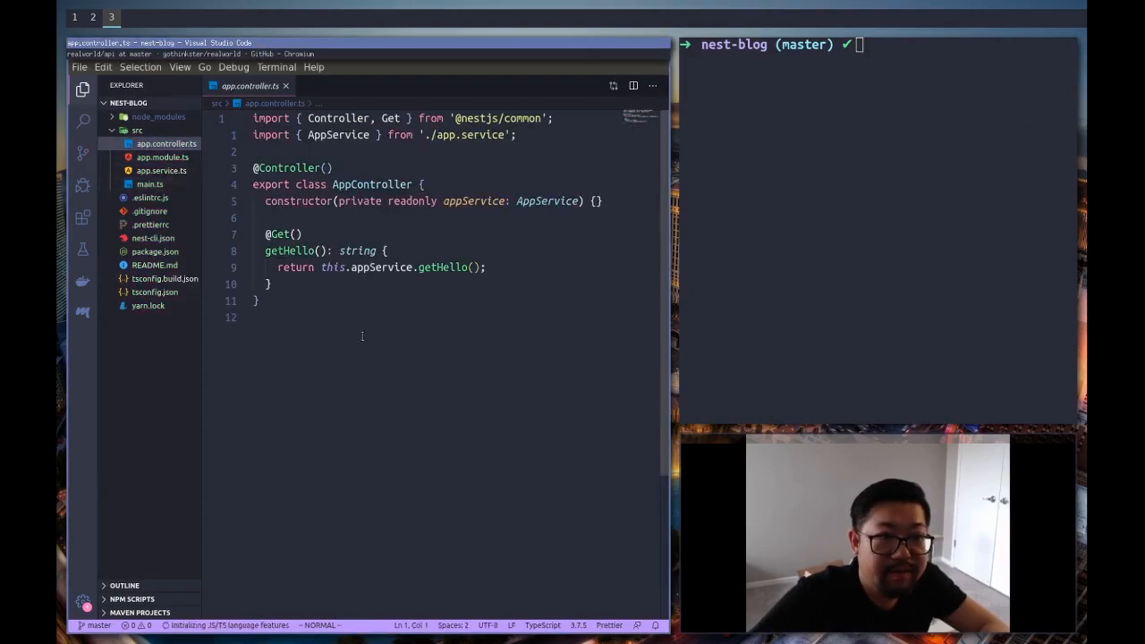
pyautogui.click(163, 156)
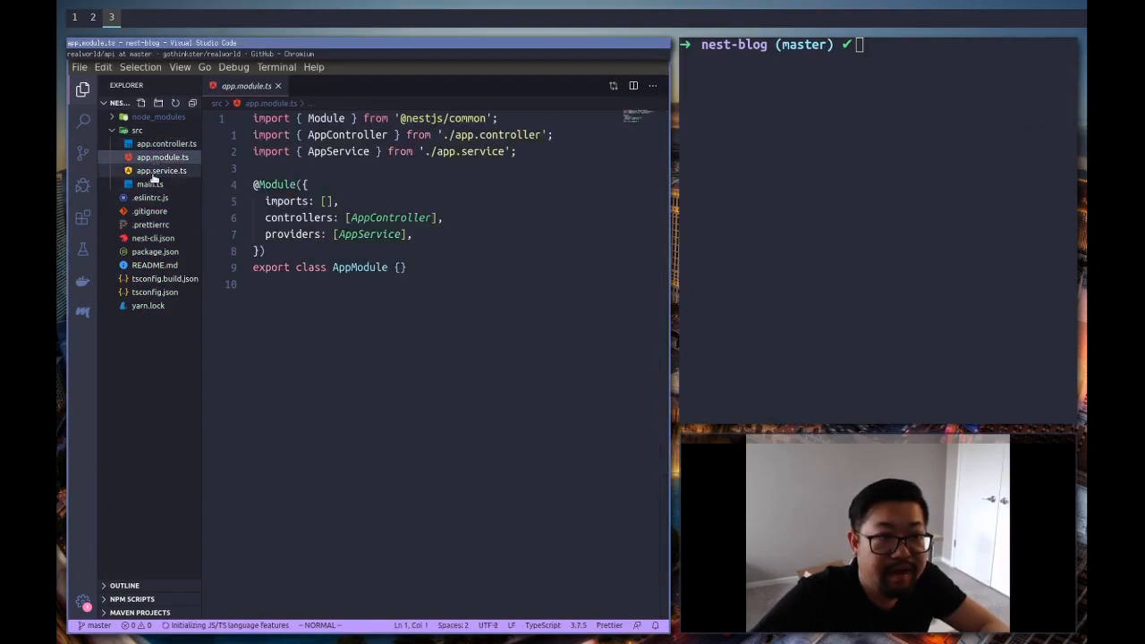
pyautogui.click(162, 170)
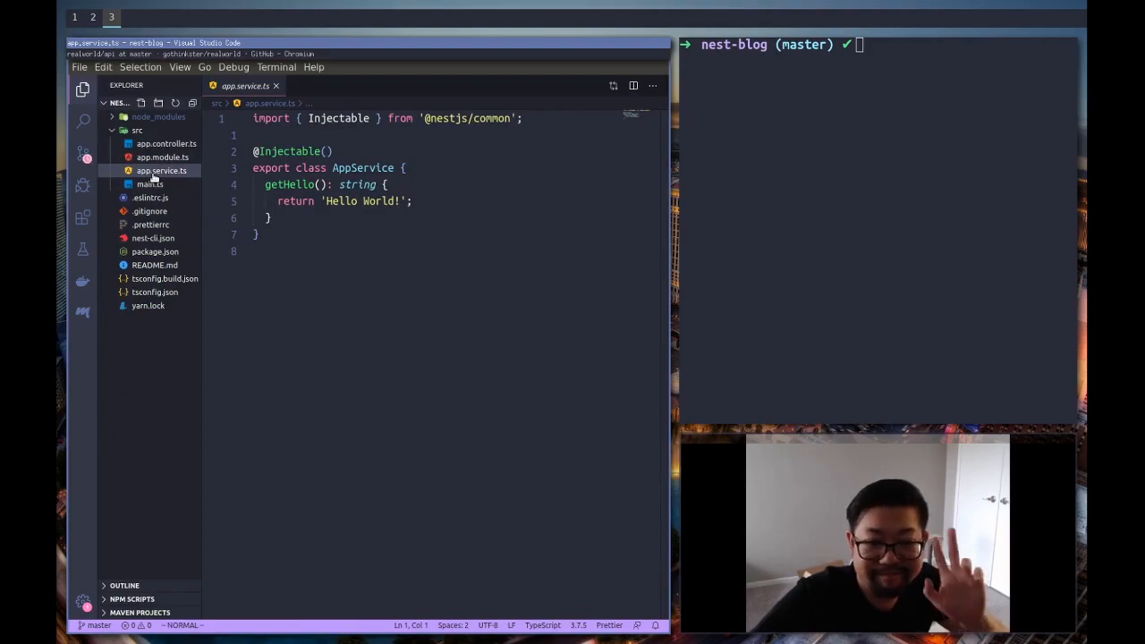